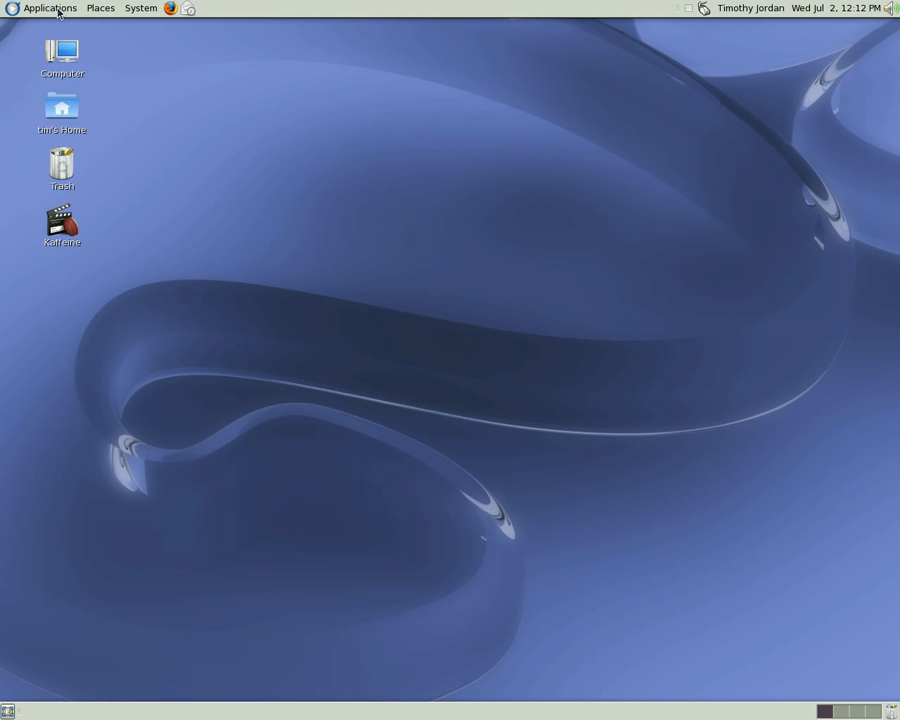
- Launch System Monitor to view Fedora 9, 883.4 MiB memory and the AMD Sempron processor
click(49, 8)
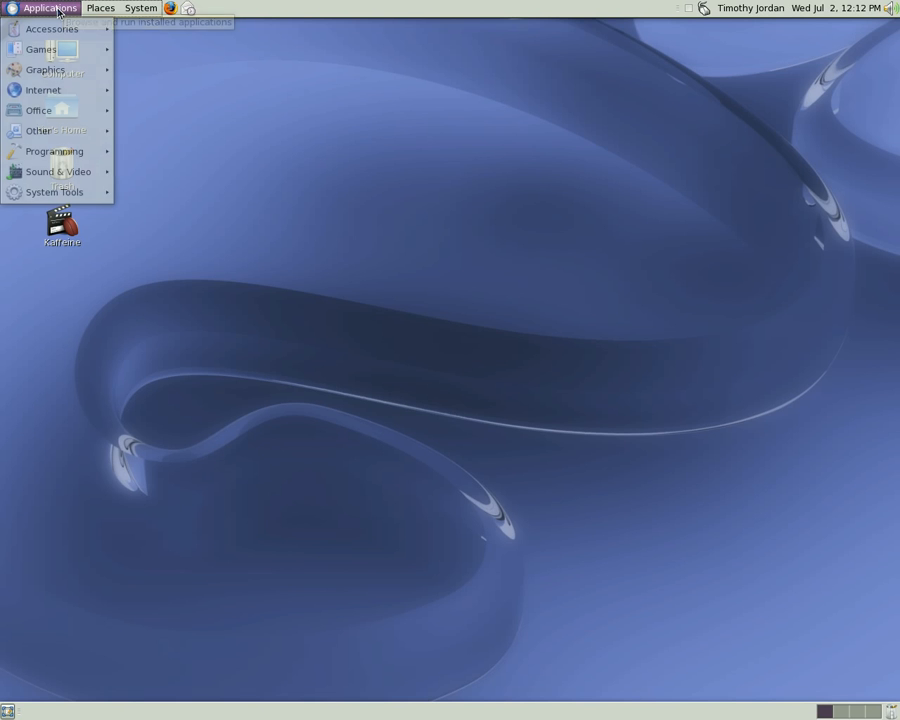
click(55, 191)
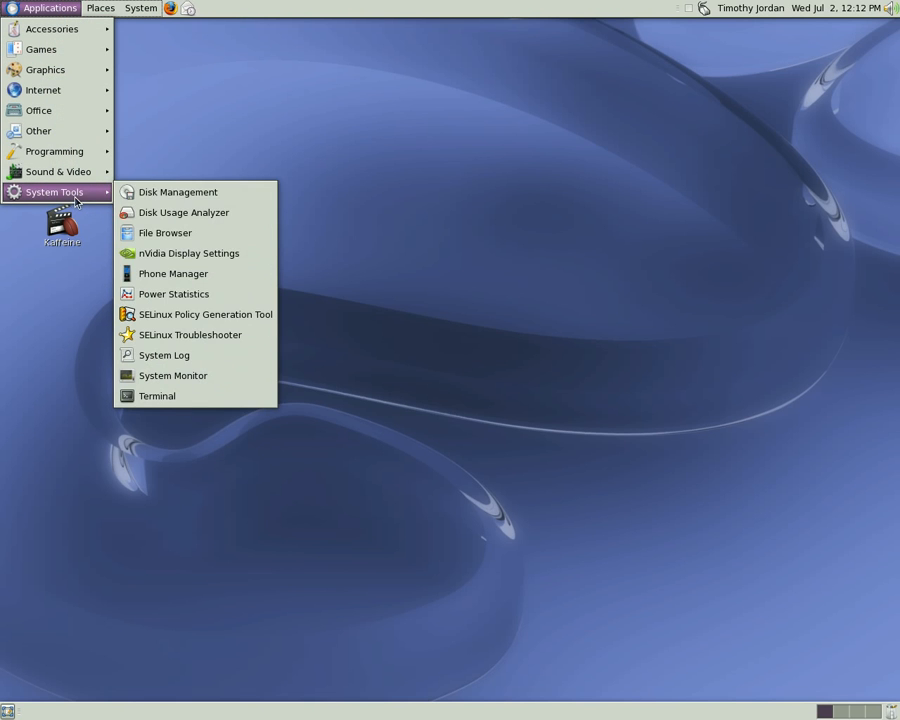
click(173, 375)
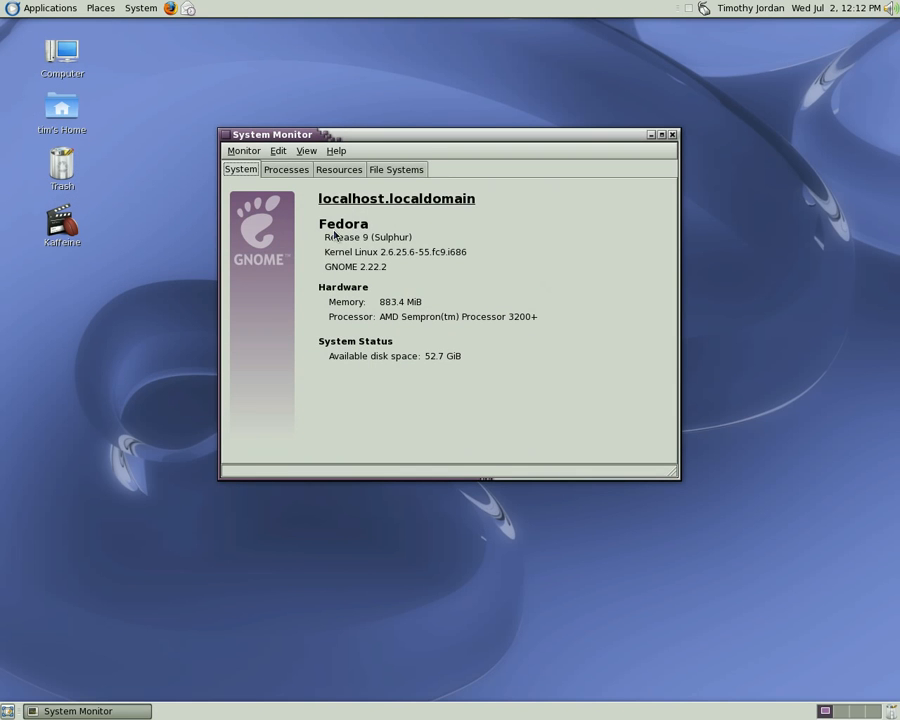
mouse_move(385, 260)
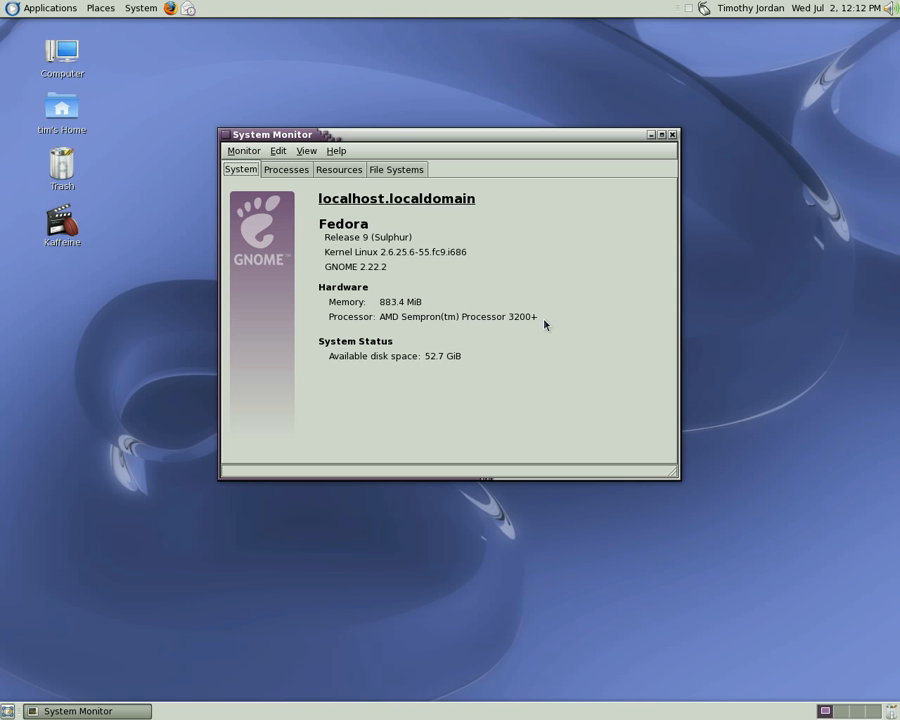
mouse_move(555, 324)
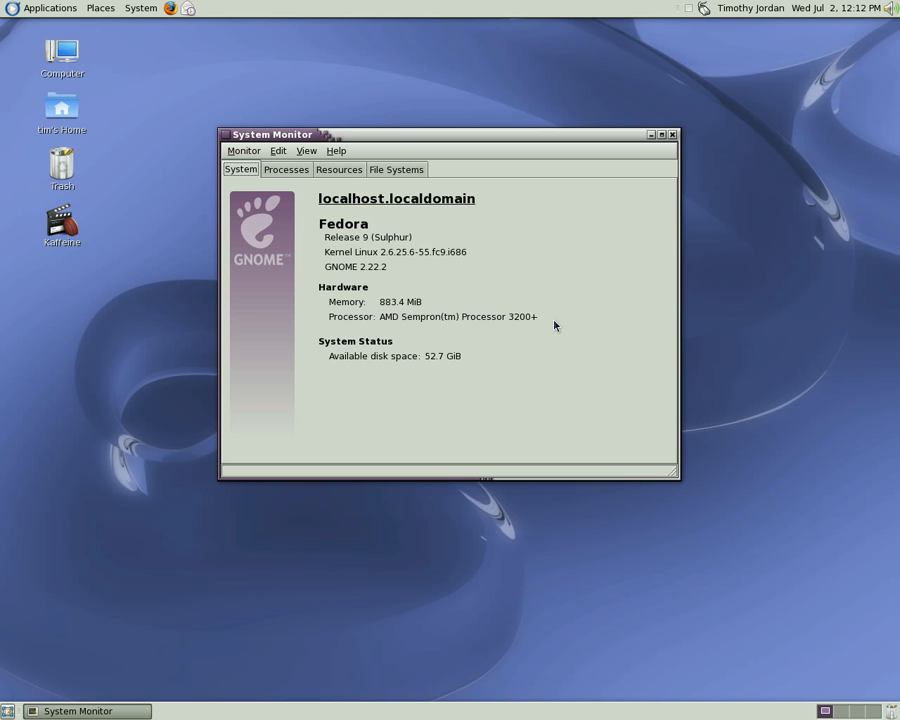
mouse_move(450, 360)
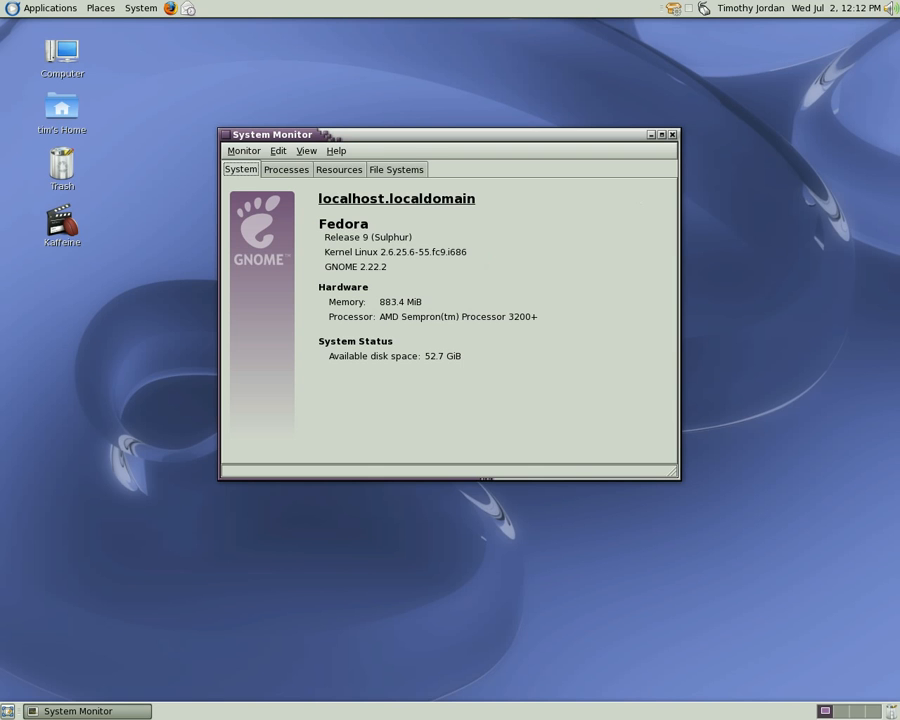
mouse_move(673, 134)
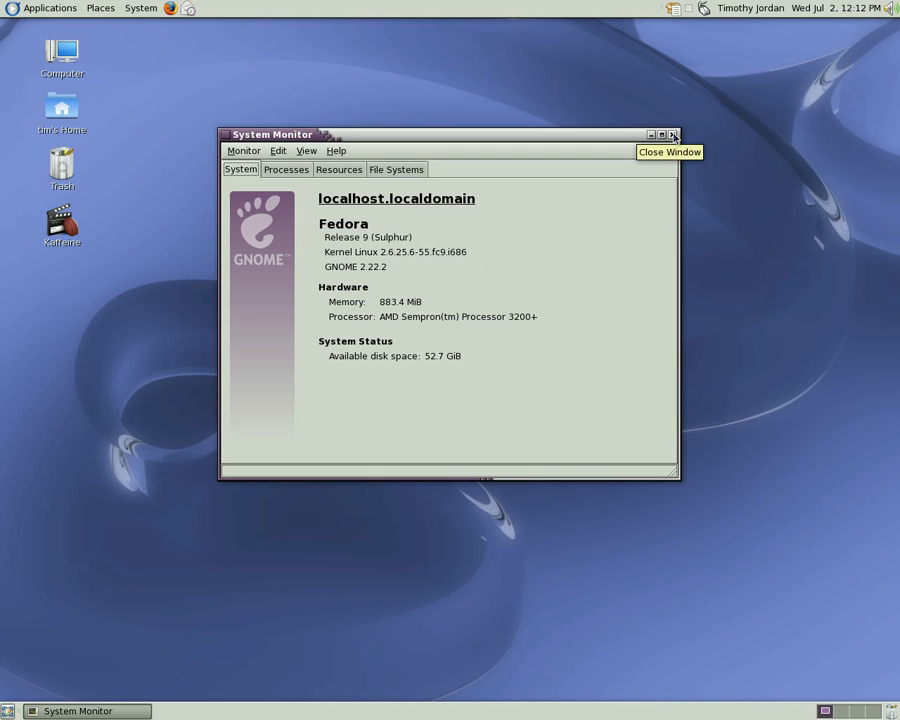
- Close System Monitor, start Firefox on iGoogle, and confirm version 3.0 in About Mozilla Firefox
click(672, 134)
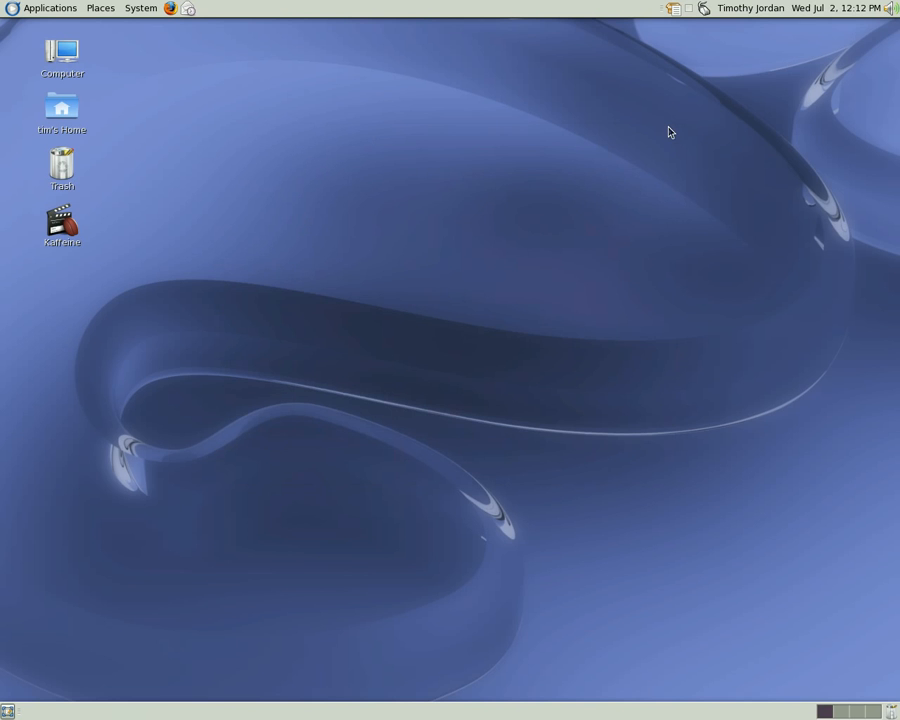
mouse_move(170, 47)
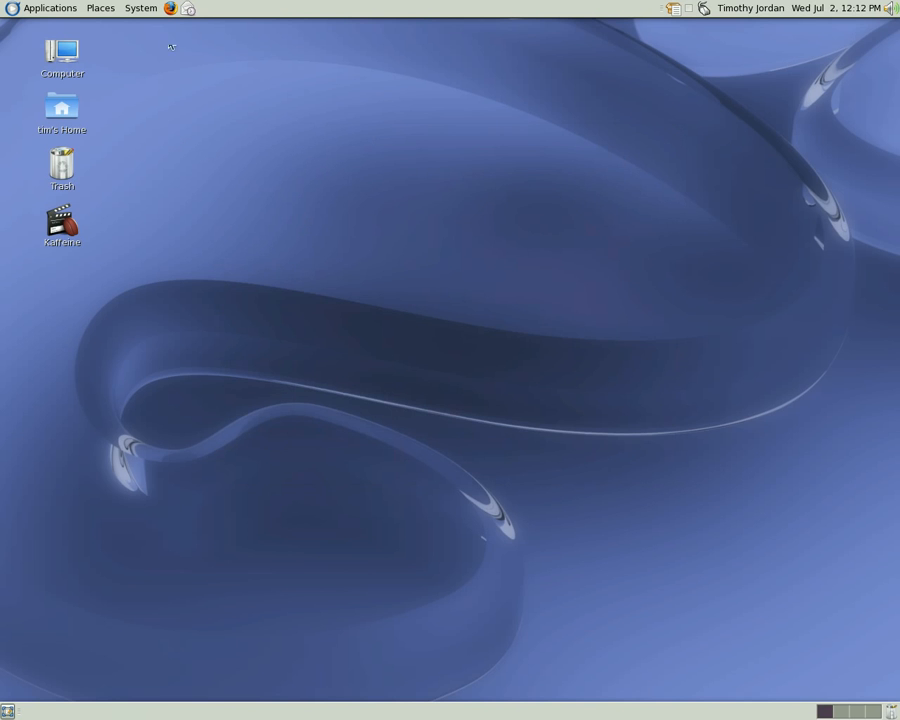
click(169, 8)
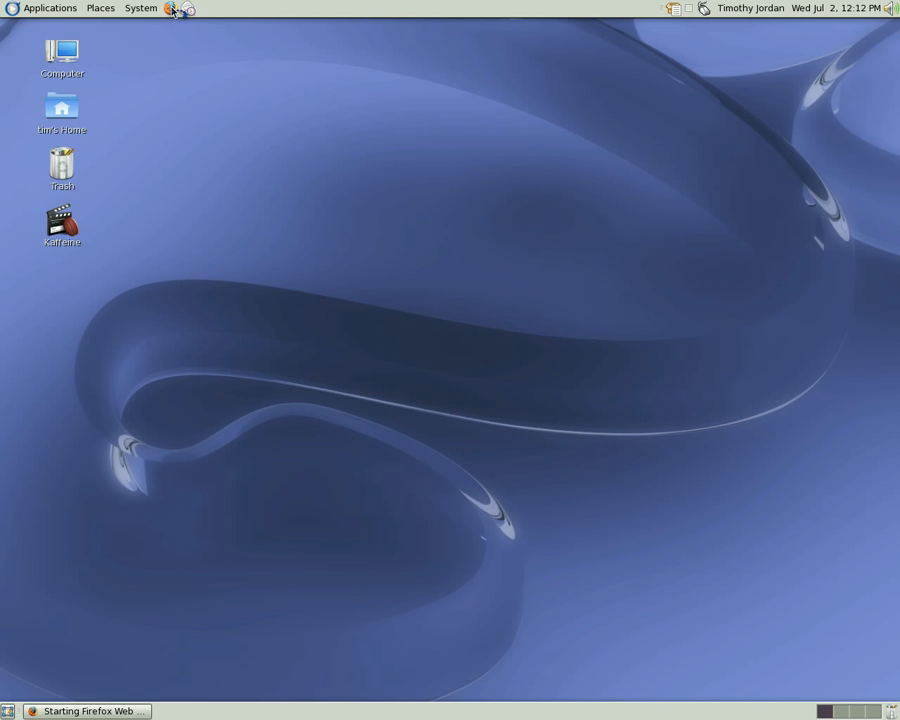
mouse_move(230, 99)
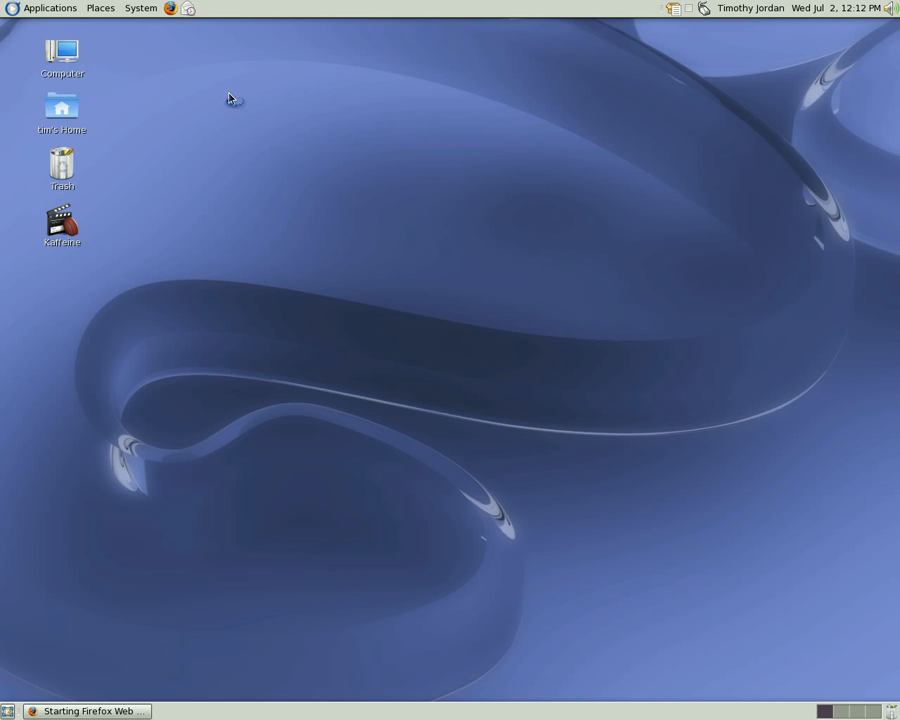
click(229, 41)
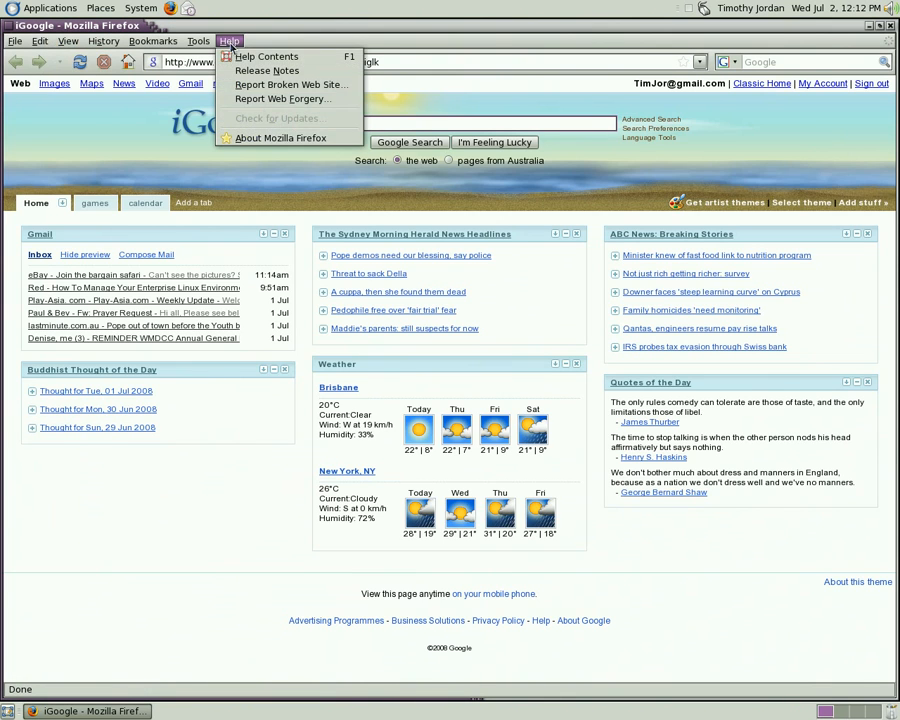
click(280, 137)
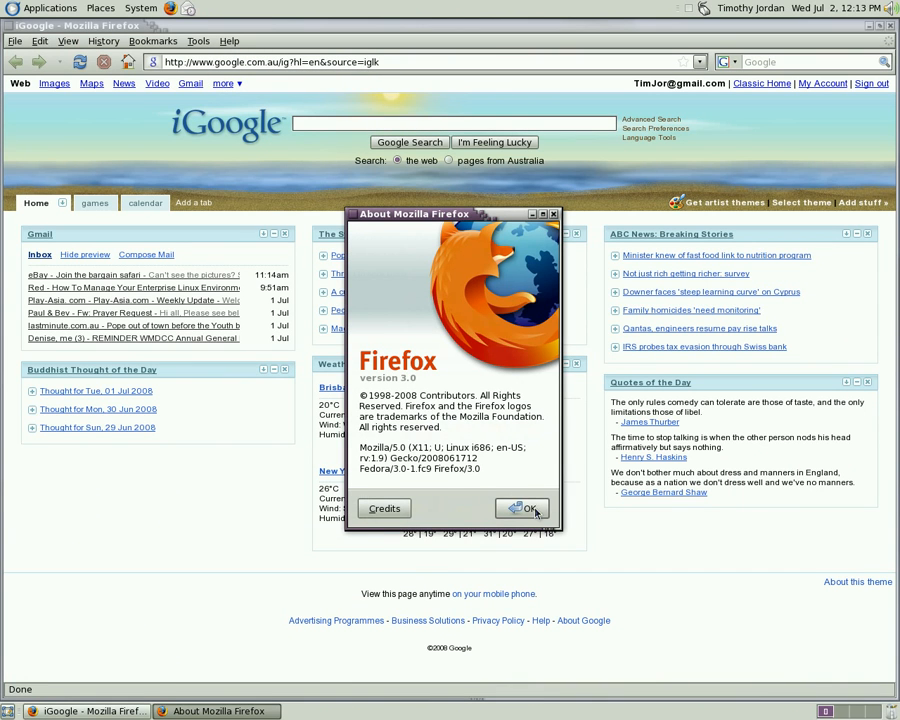
click(521, 508)
text(cri)
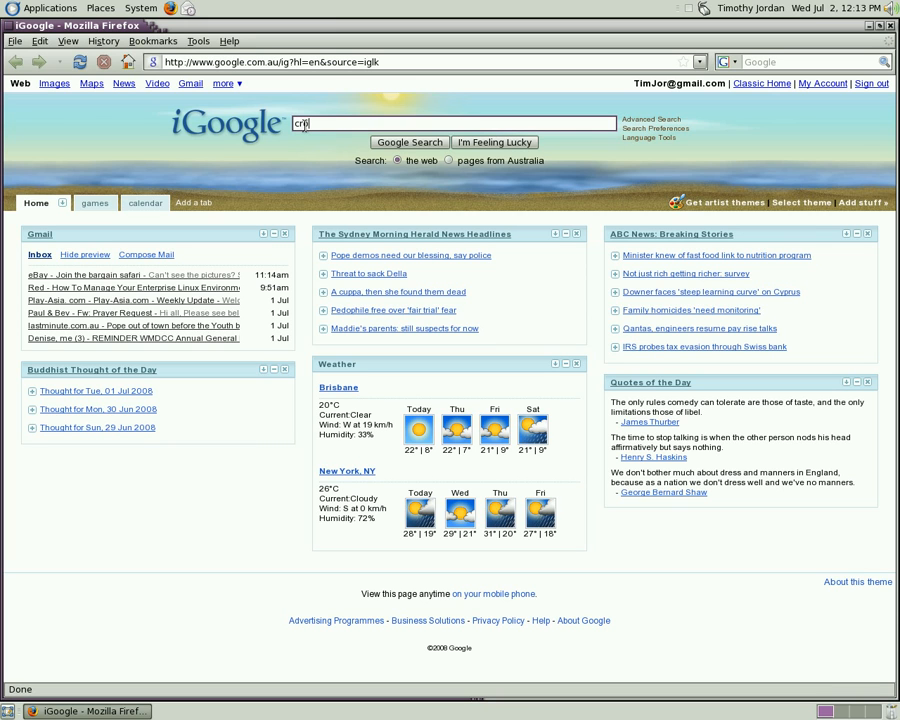
- Google 'codeweavers crossover' from iGoogle and open the CodeWeavers home page result
text(co)
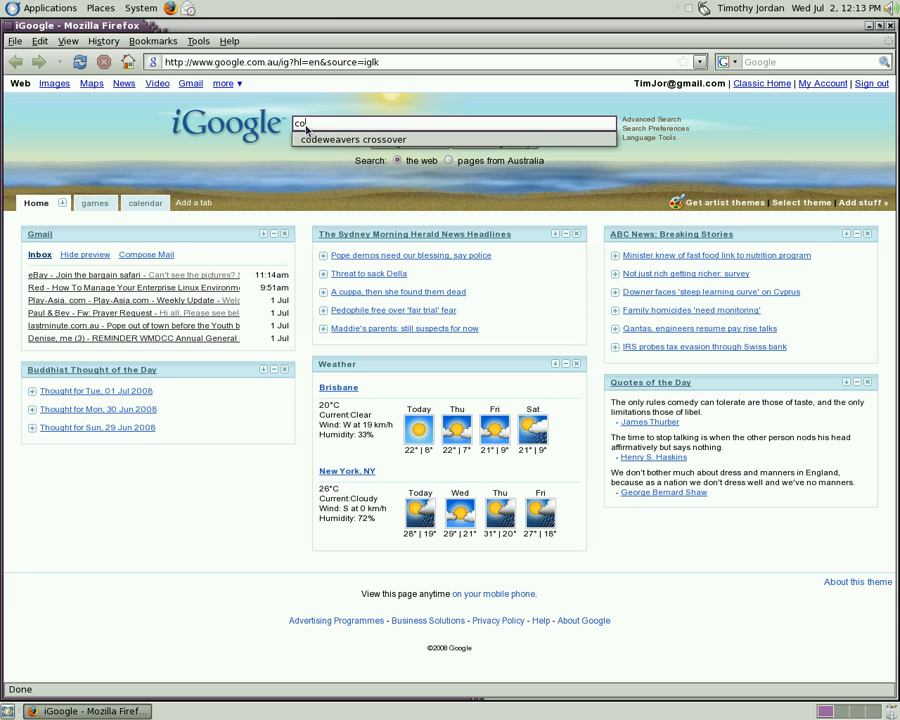
text(codeweavers crossover)
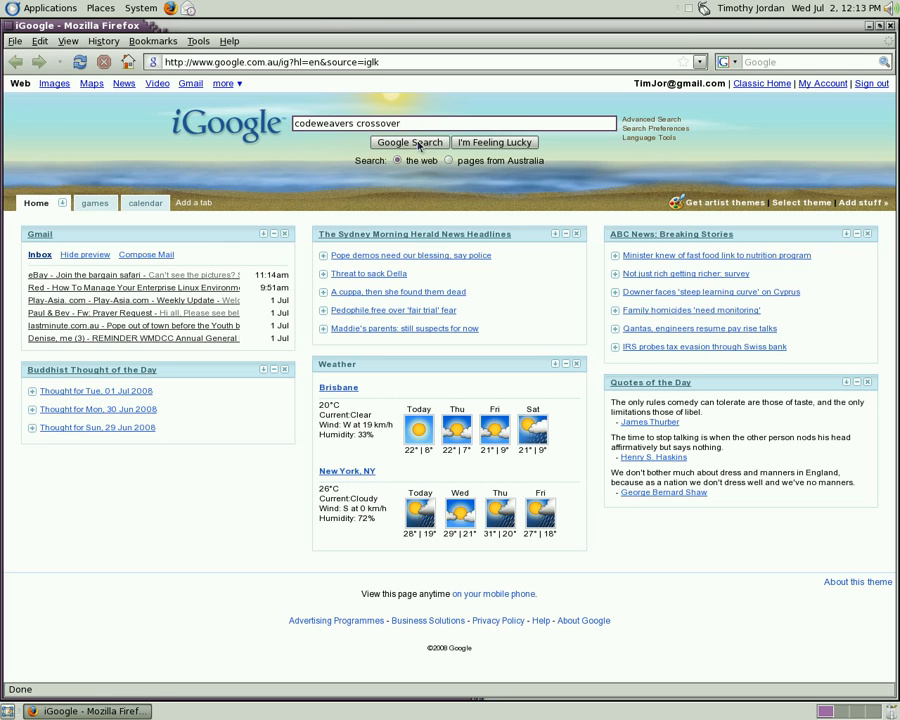
click(408, 142)
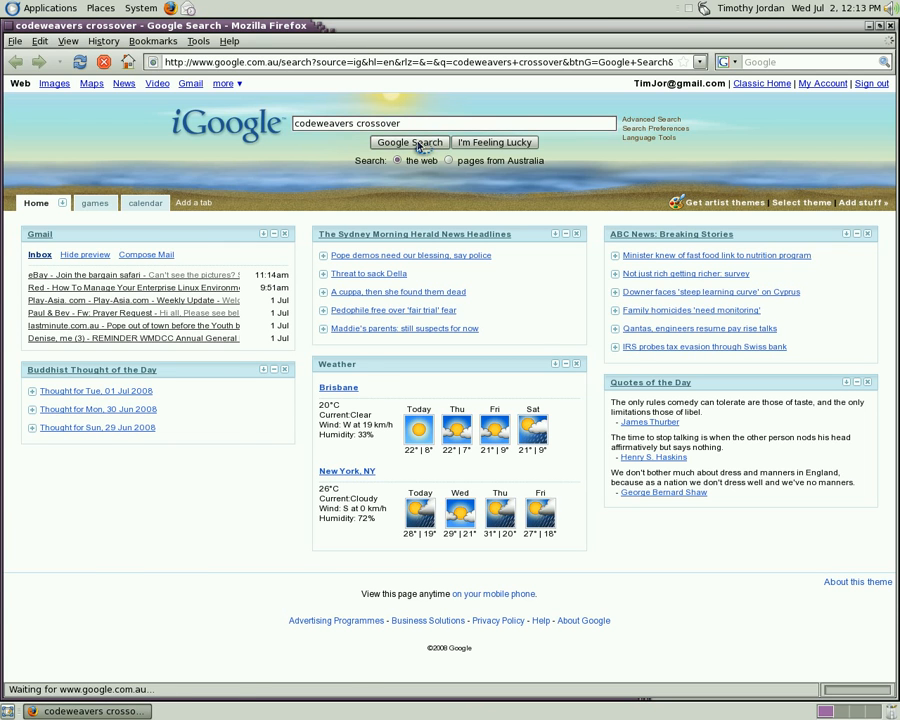
click(408, 142)
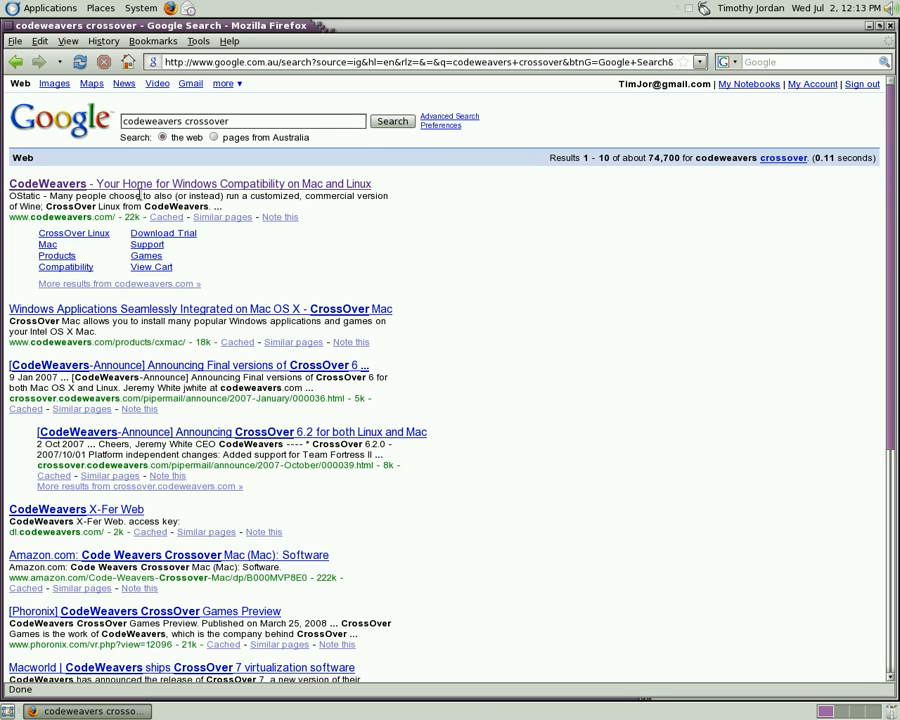
mouse_move(135, 184)
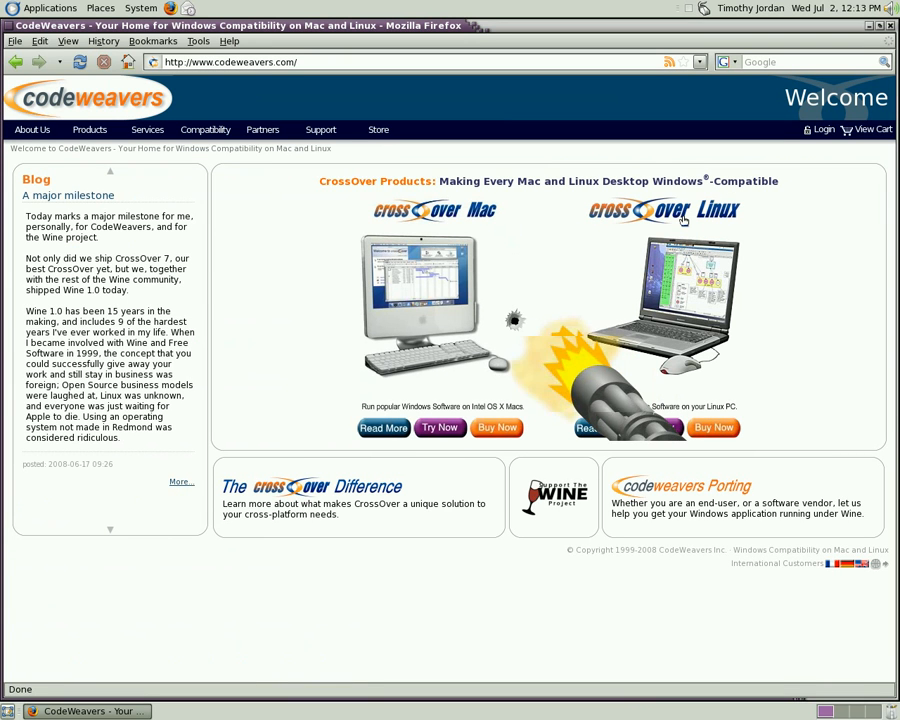
mouse_move(794, 222)
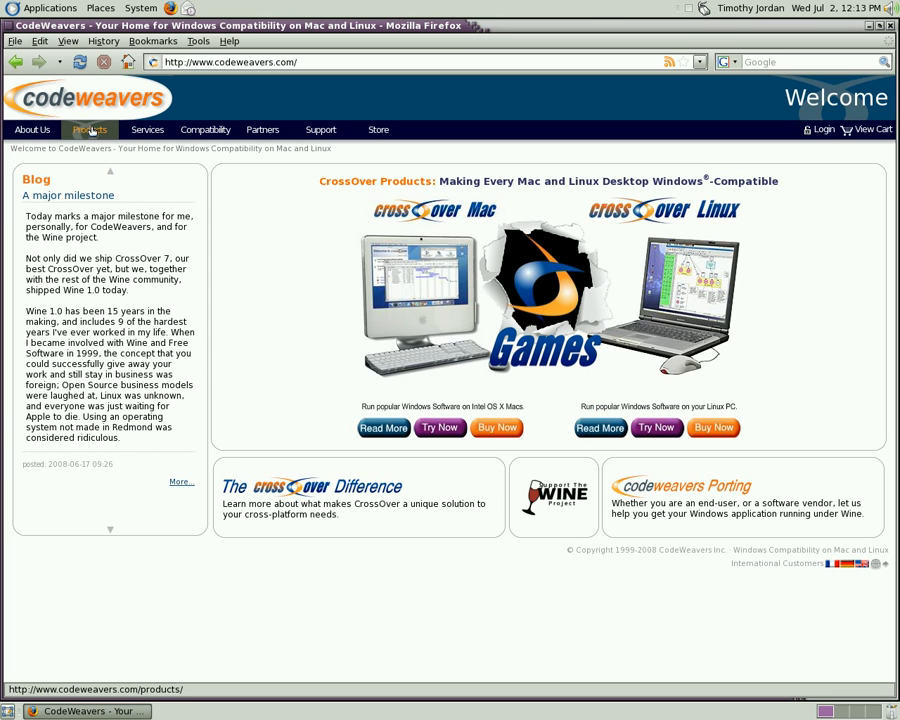
- From Products > CrossOver Linux, add CrossOver Linux Professional to the cart ($139.90 total)
click(89, 129)
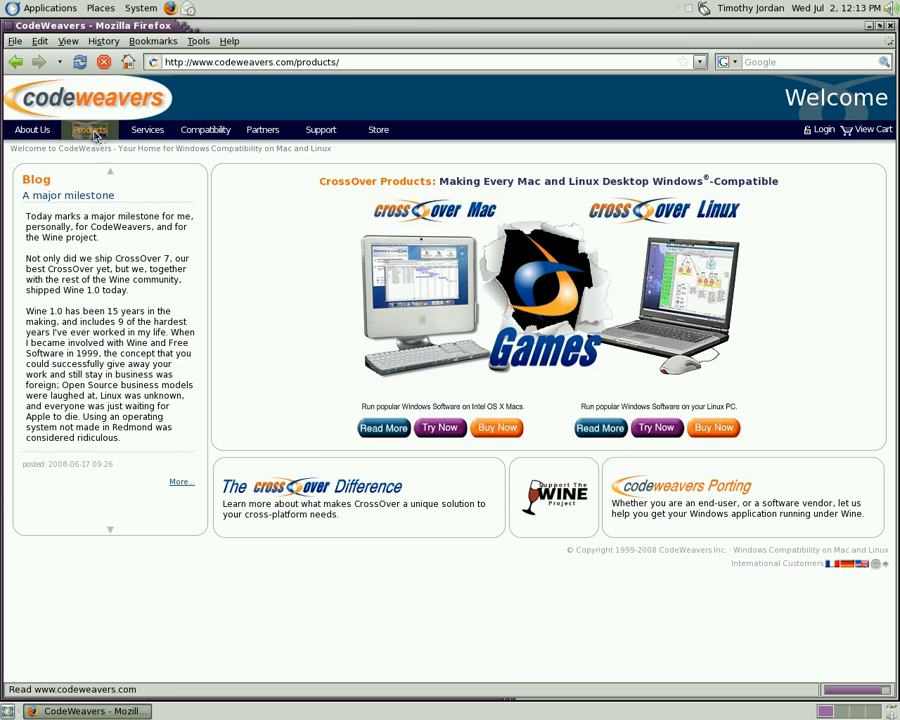
click(89, 129)
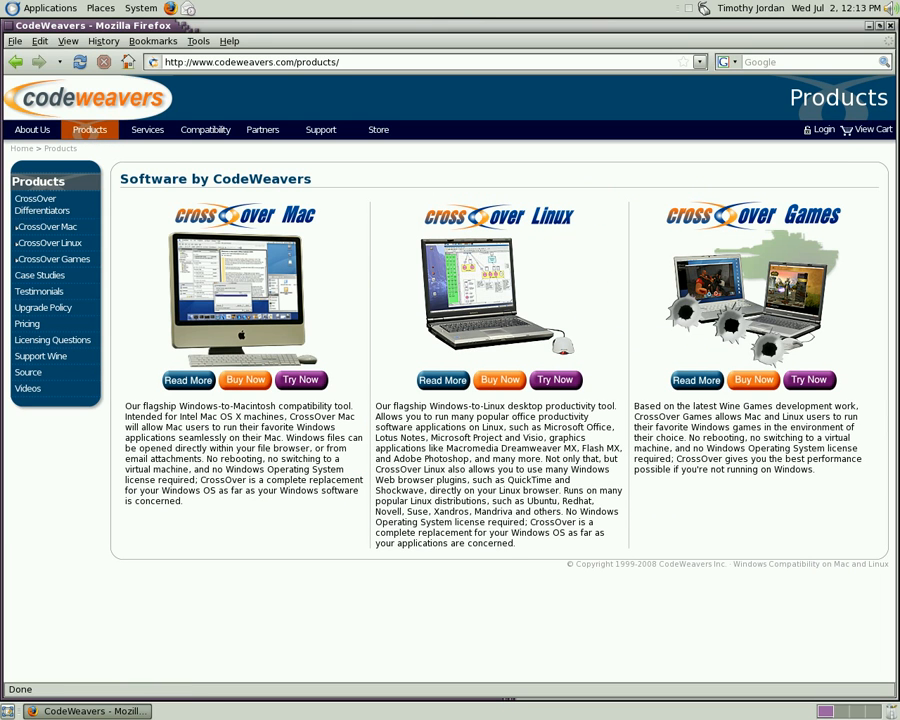
mouse_move(49, 243)
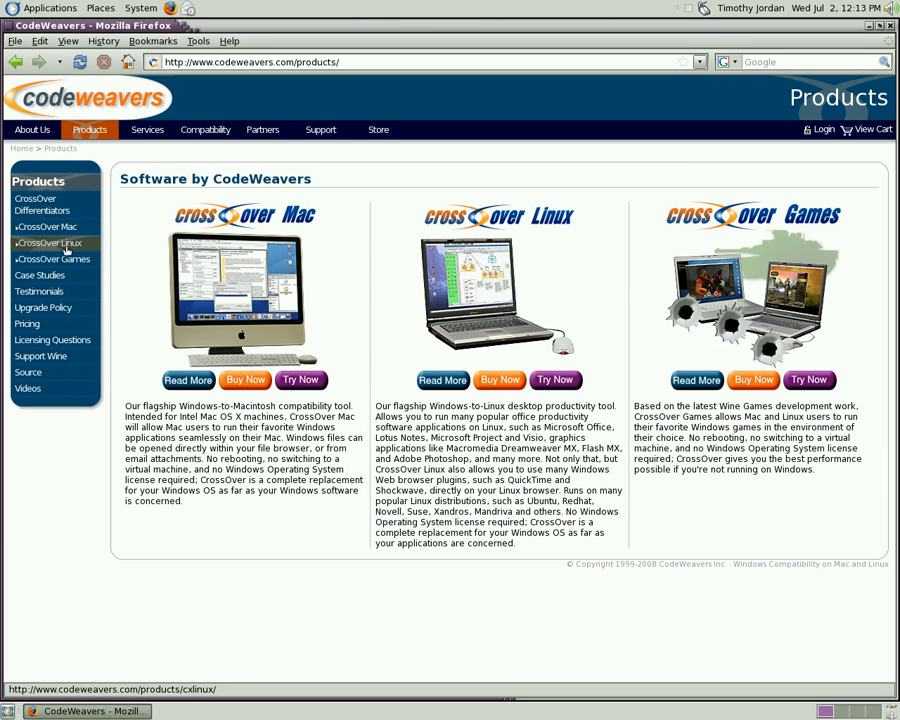
click(49, 243)
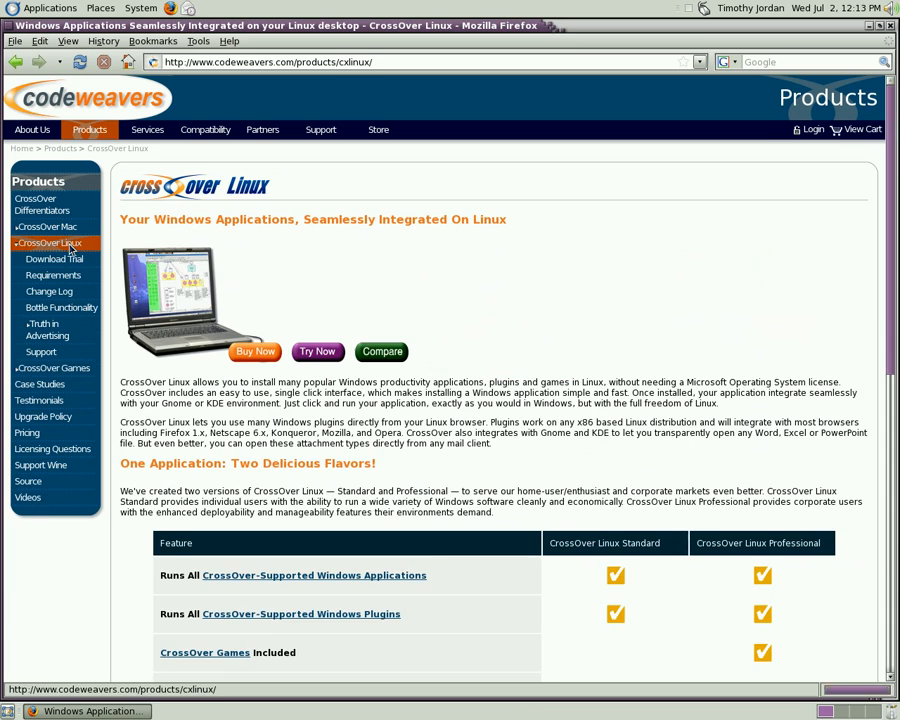
scroll(down, 3)
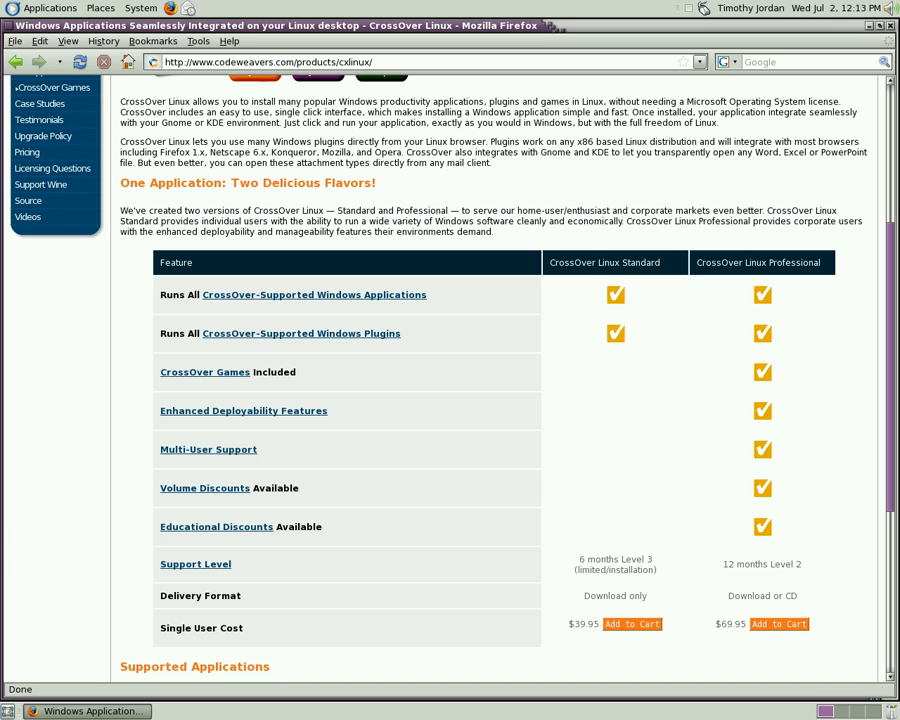
mouse_move(830, 377)
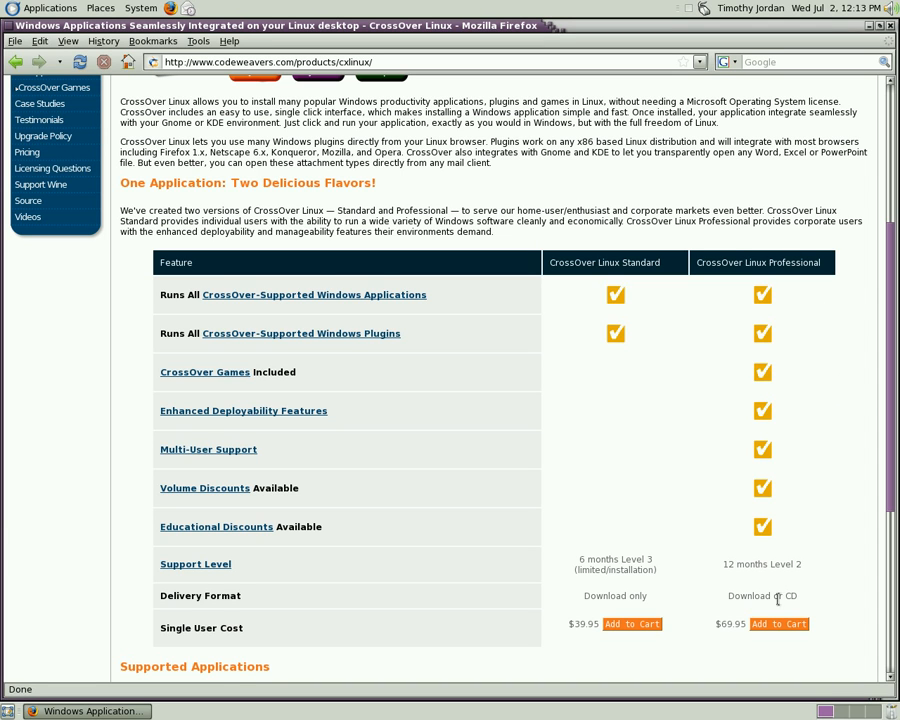
click(779, 623)
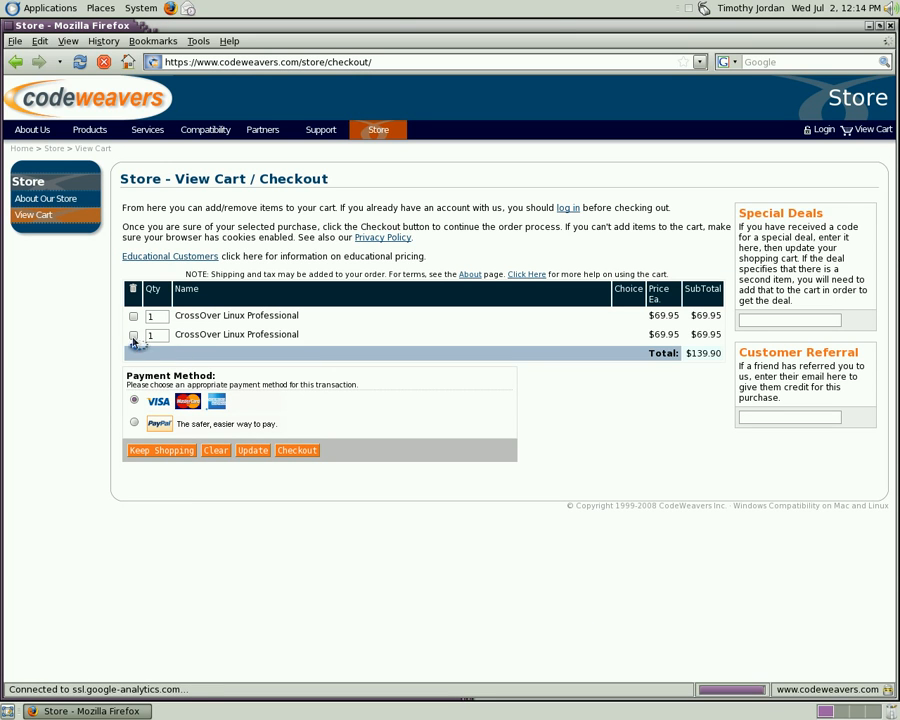
- Remove the second Professional cart row, leaving $69.95, and proceed to the checkout login
click(133, 334)
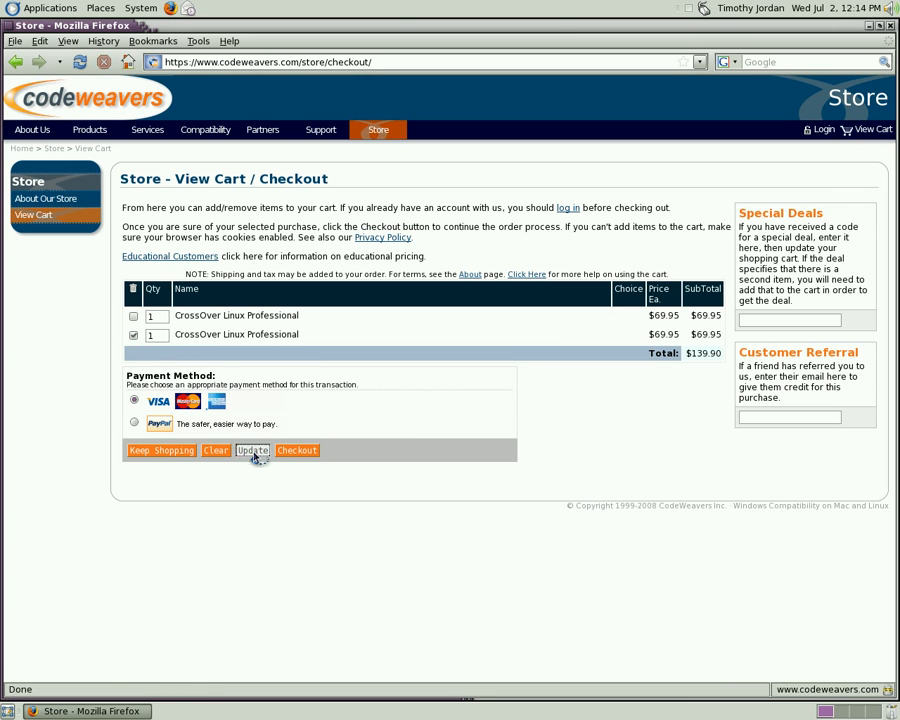
click(252, 450)
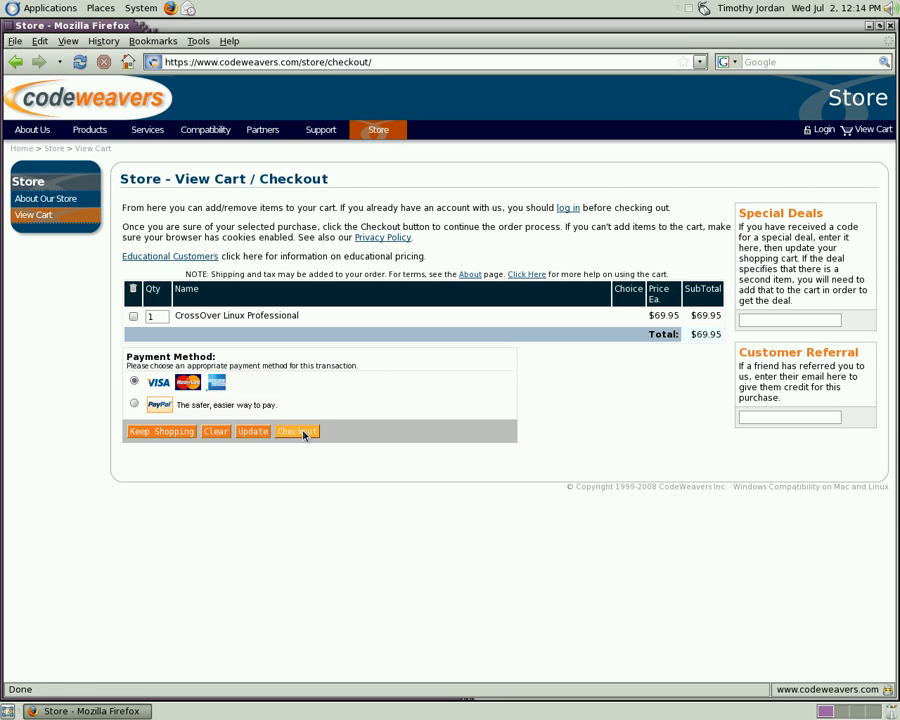
click(296, 431)
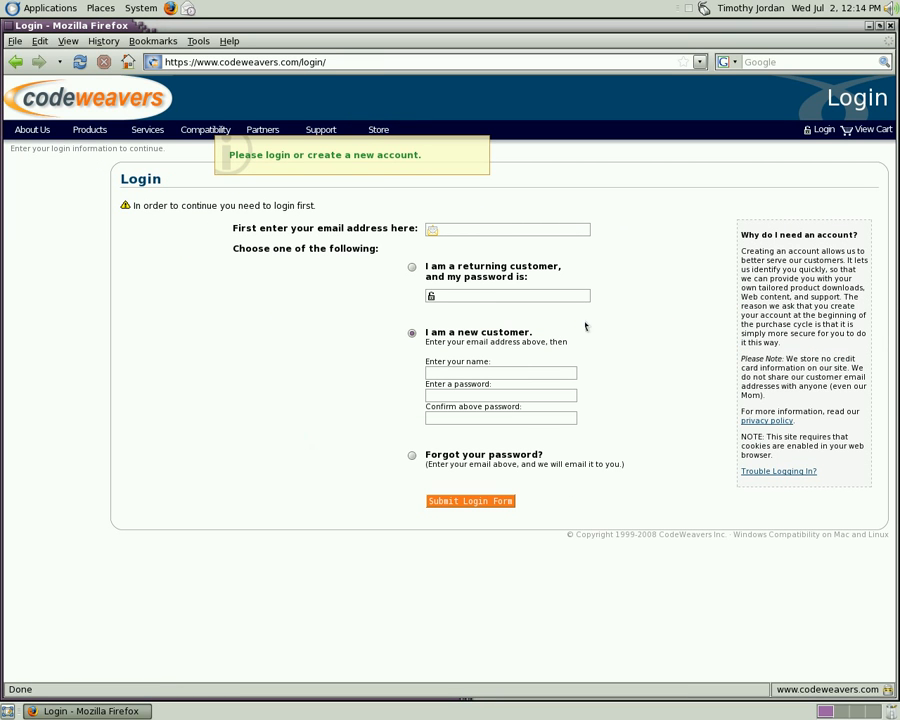
mouse_move(528, 510)
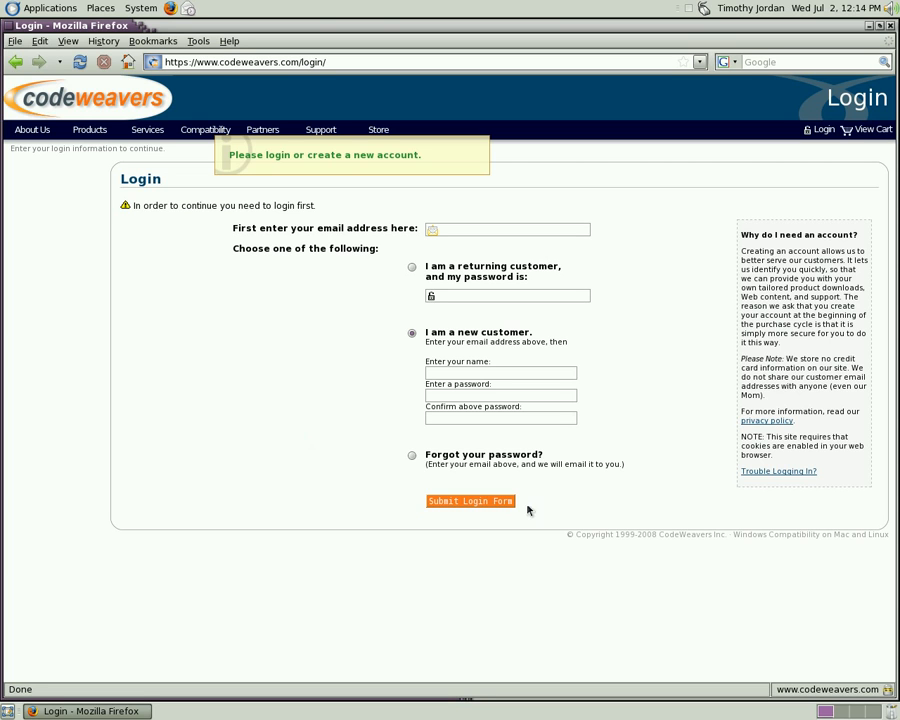
mouse_move(501, 357)
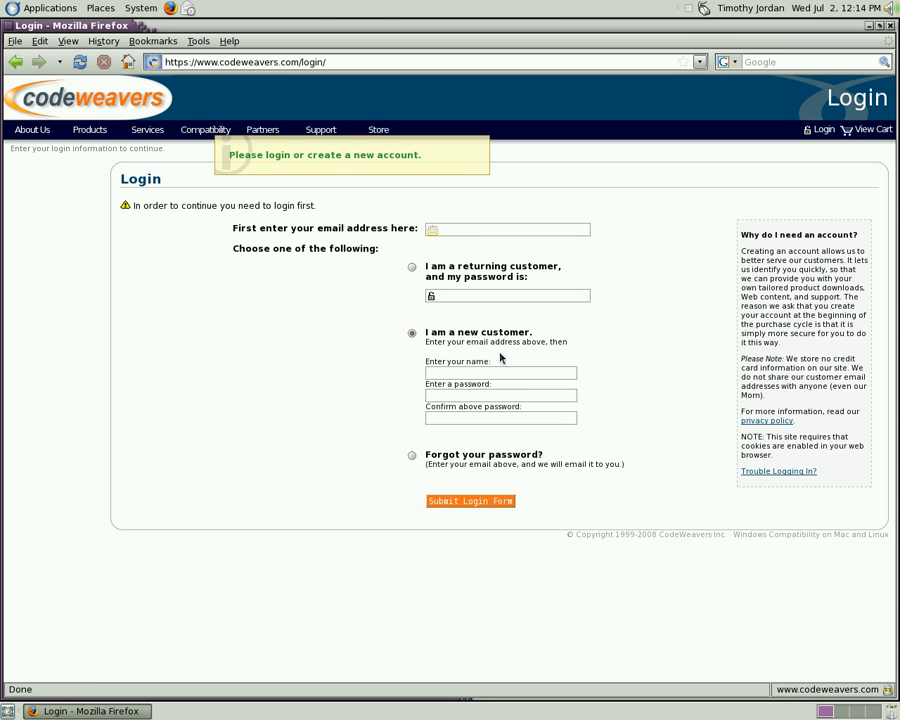
mouse_move(891, 25)
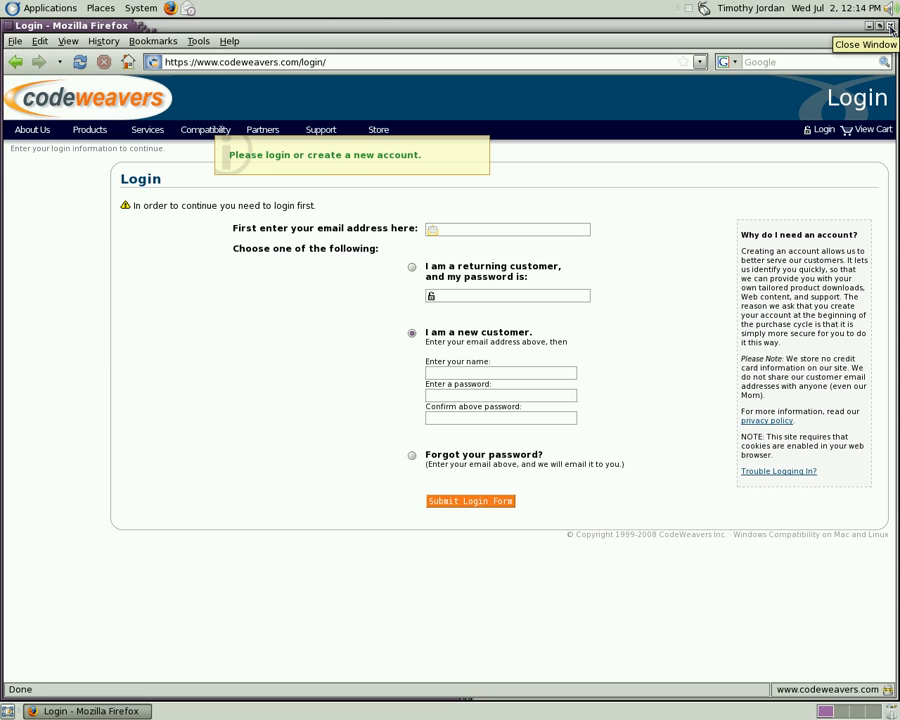
- Close Firefox and launch Terminal from Applications > System Tools
click(888, 24)
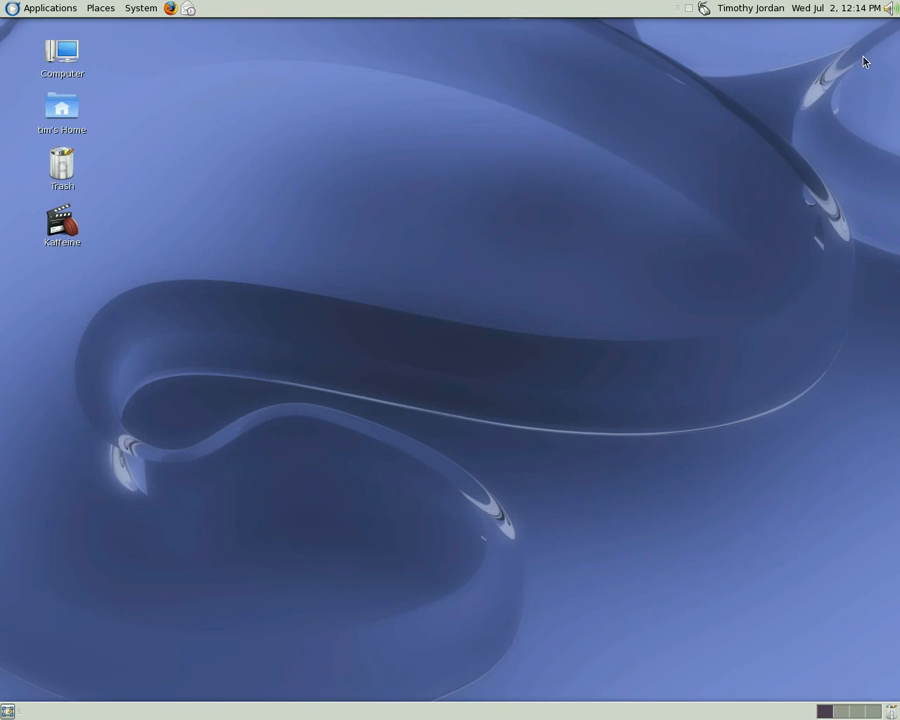
click(48, 8)
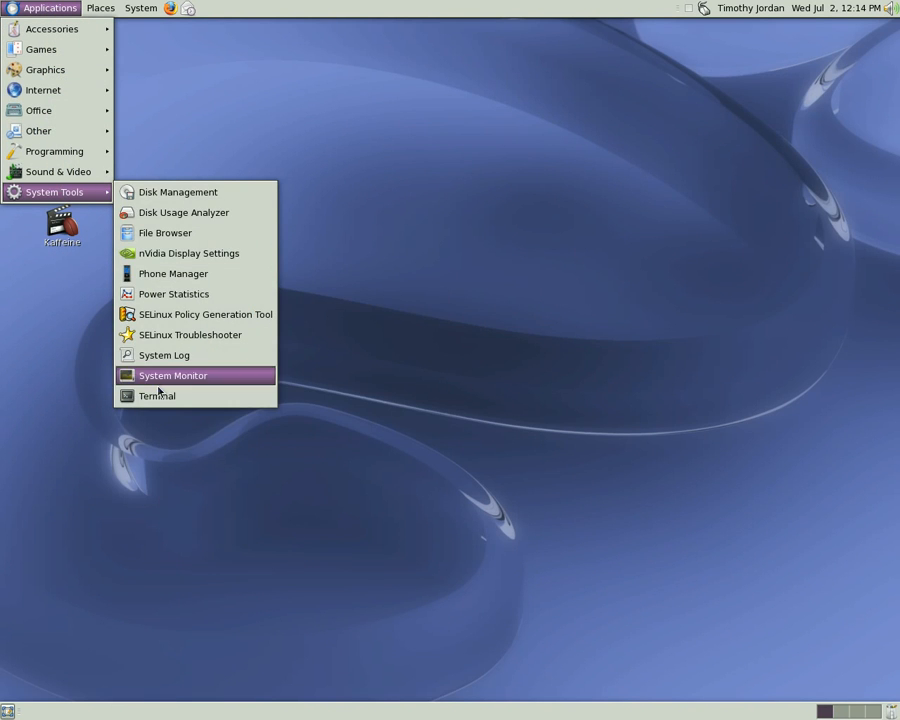
click(157, 395)
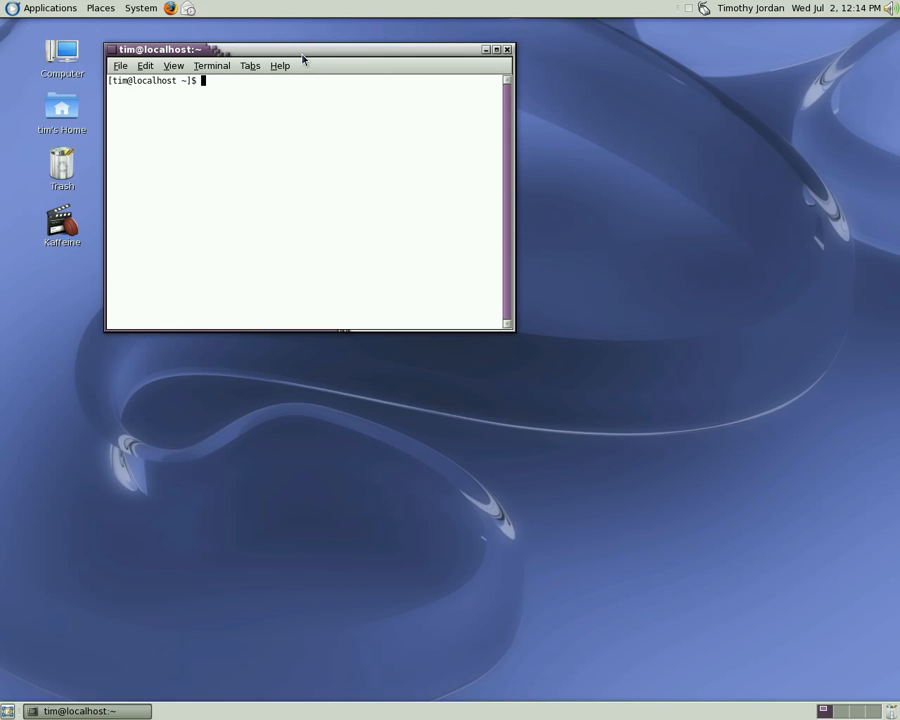
- Become root with su, cd into Download, and list it, showing crossover-pro-6.2.0-1.i386.rpm
text(su)
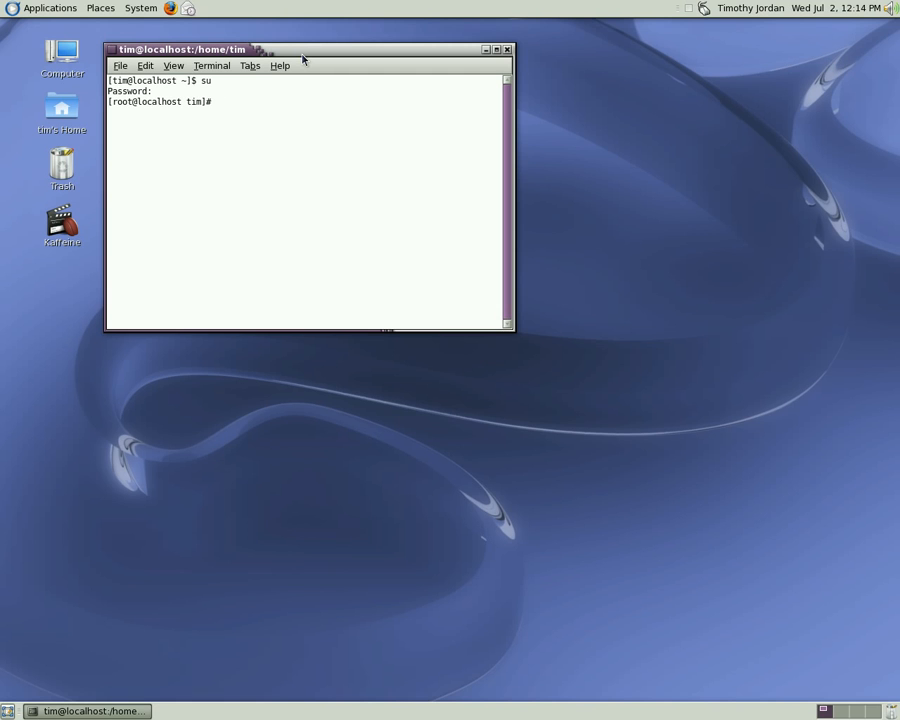
text(cd)
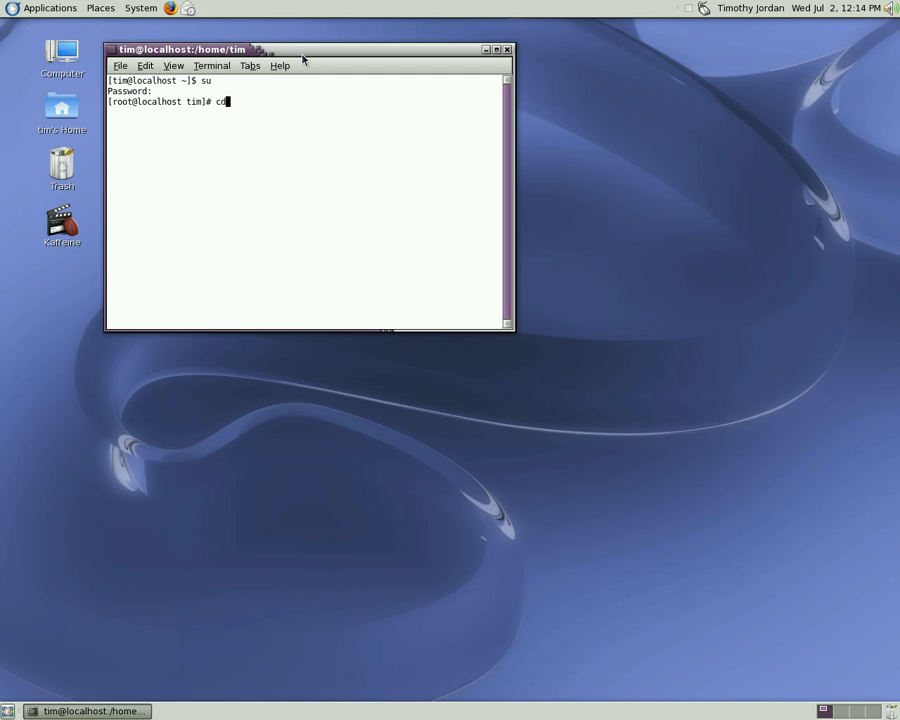
text(Do)
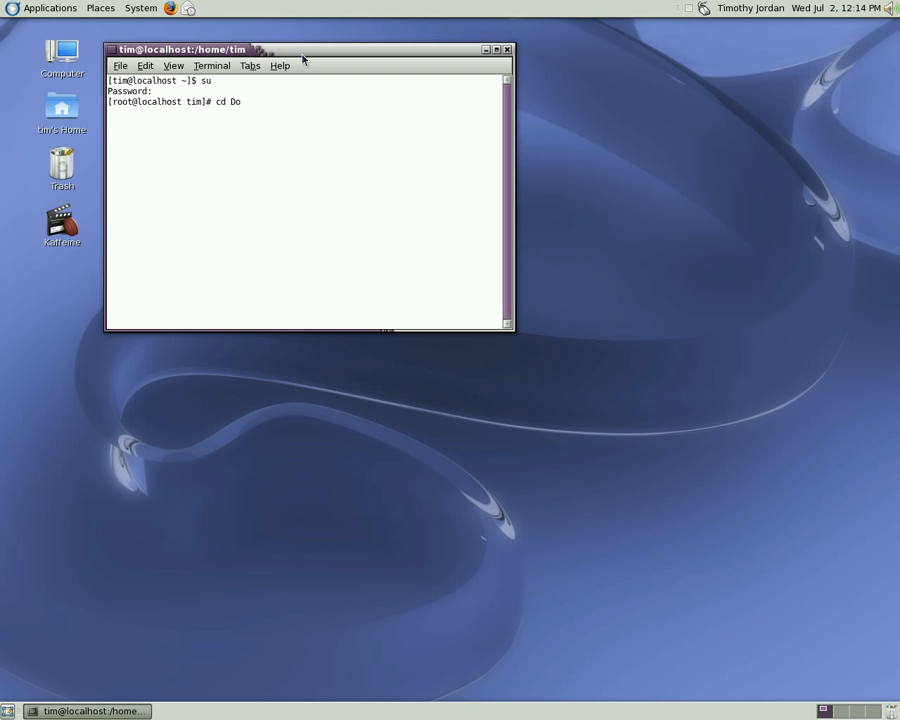
key(Tab)
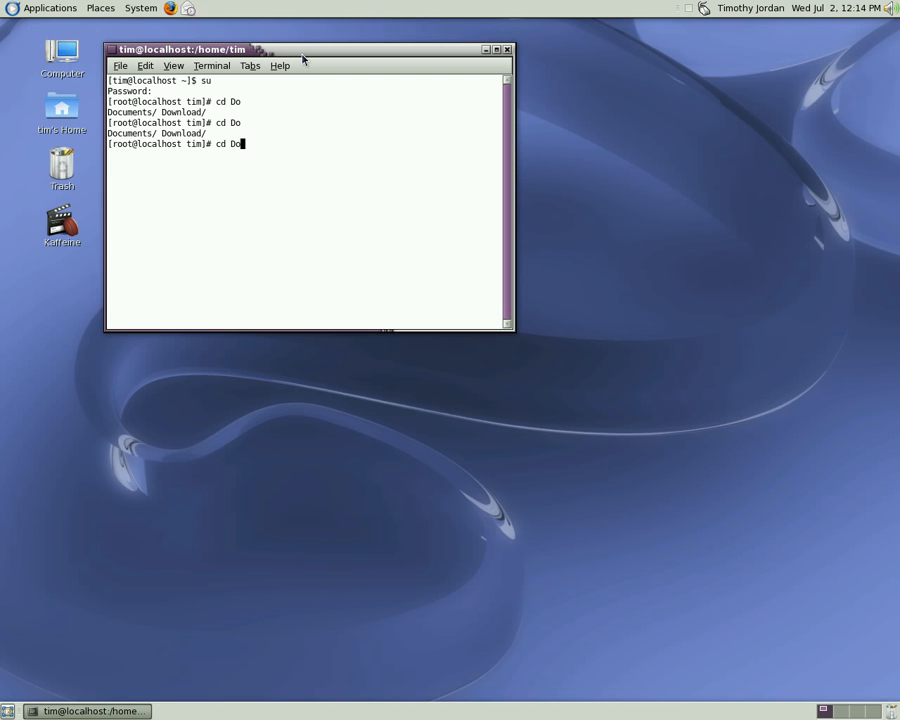
key(Tab)
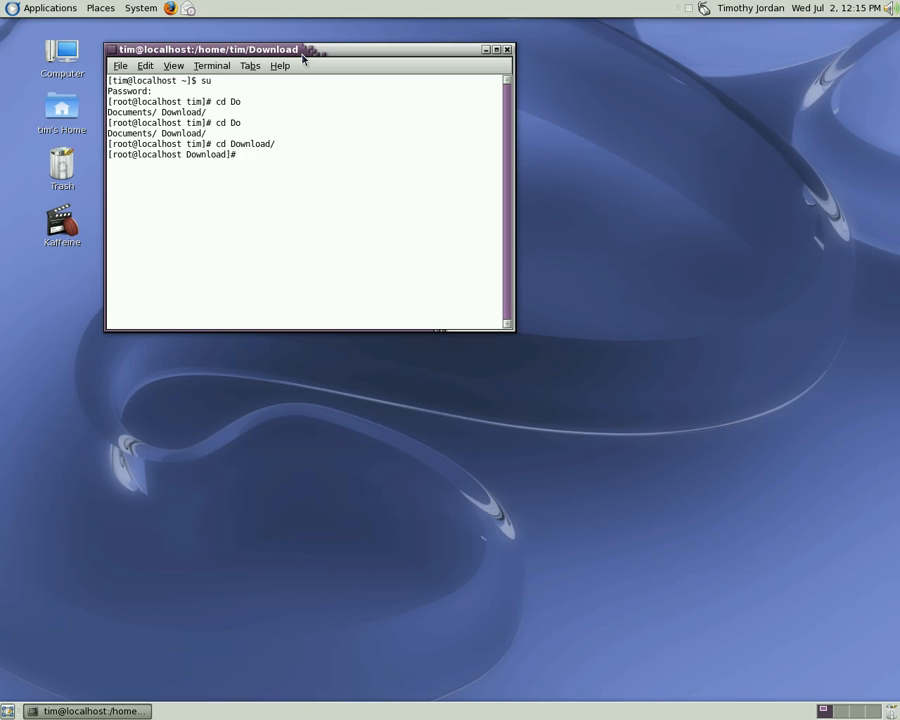
text(ls)
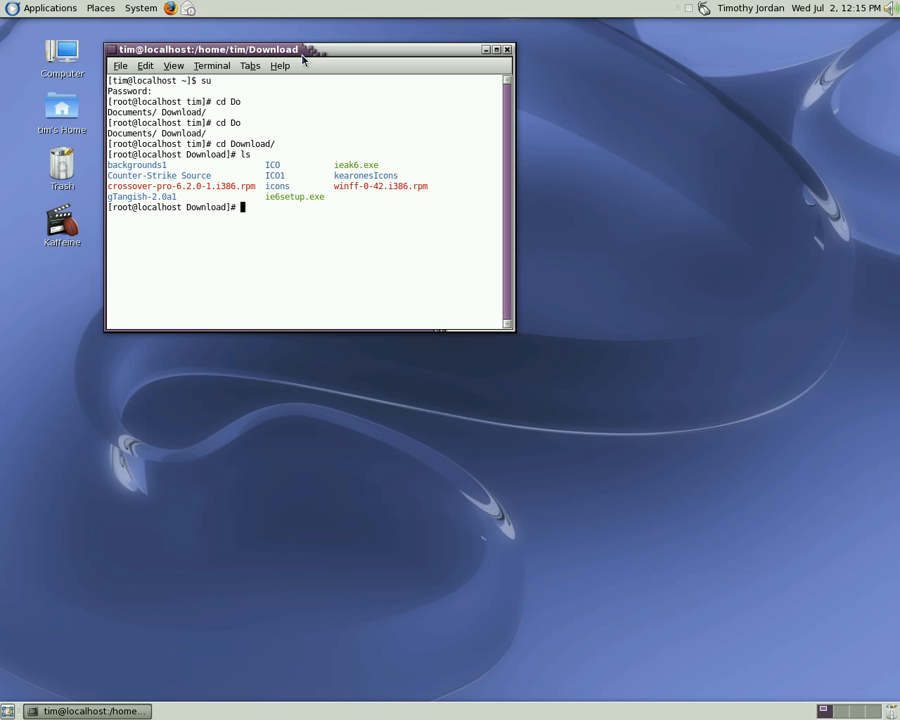
- Run yum localinstall on crossover-pro-6.2.0-1.i386.rpm, answer y, and hit the 'not signed' error
text(y)
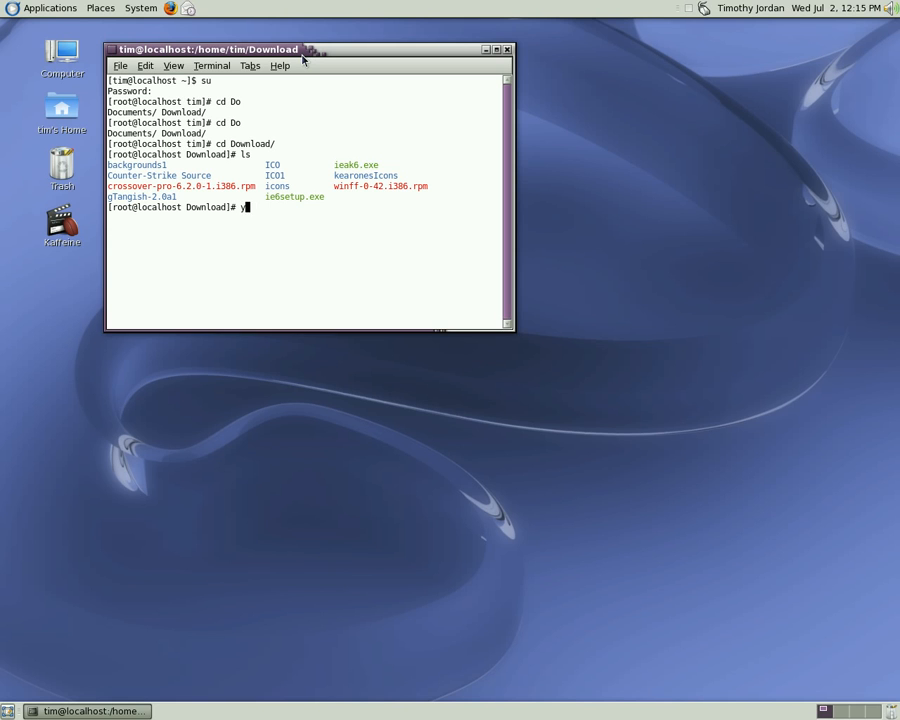
text(yum l)
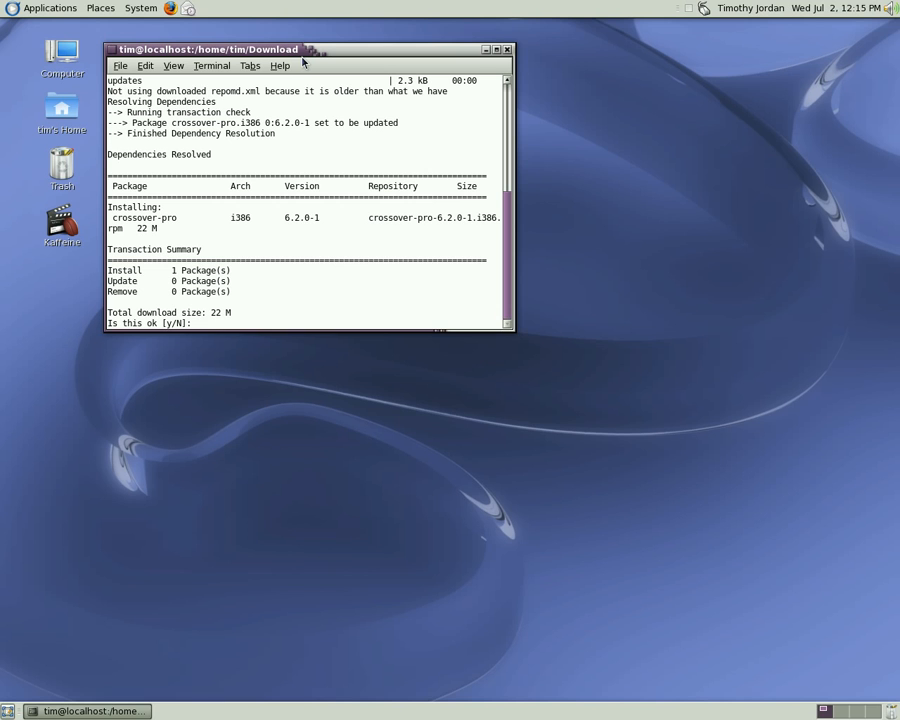
text(y)
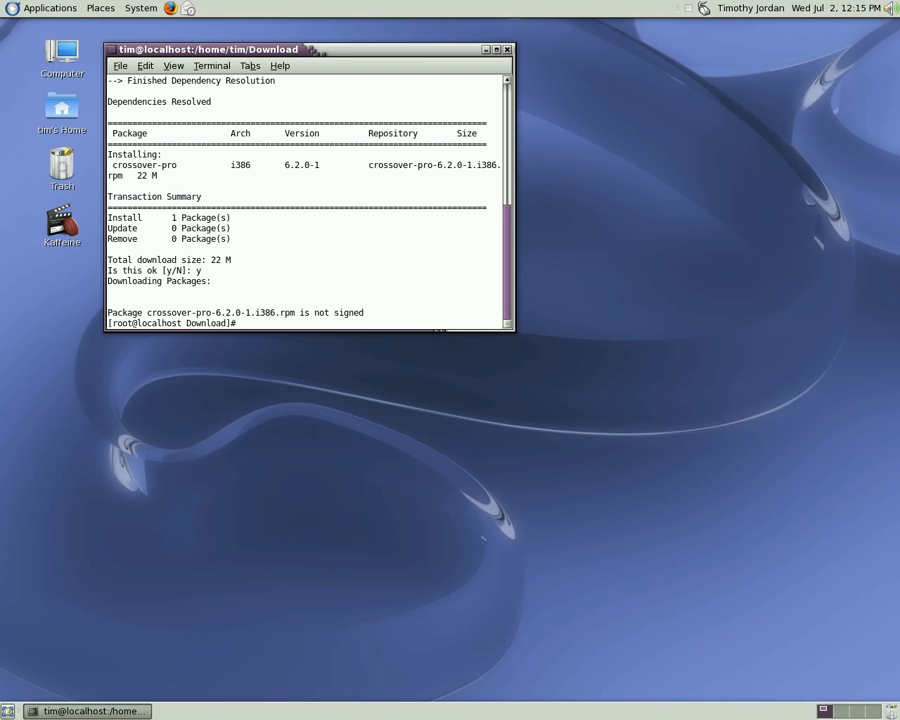
mouse_move(428, 246)
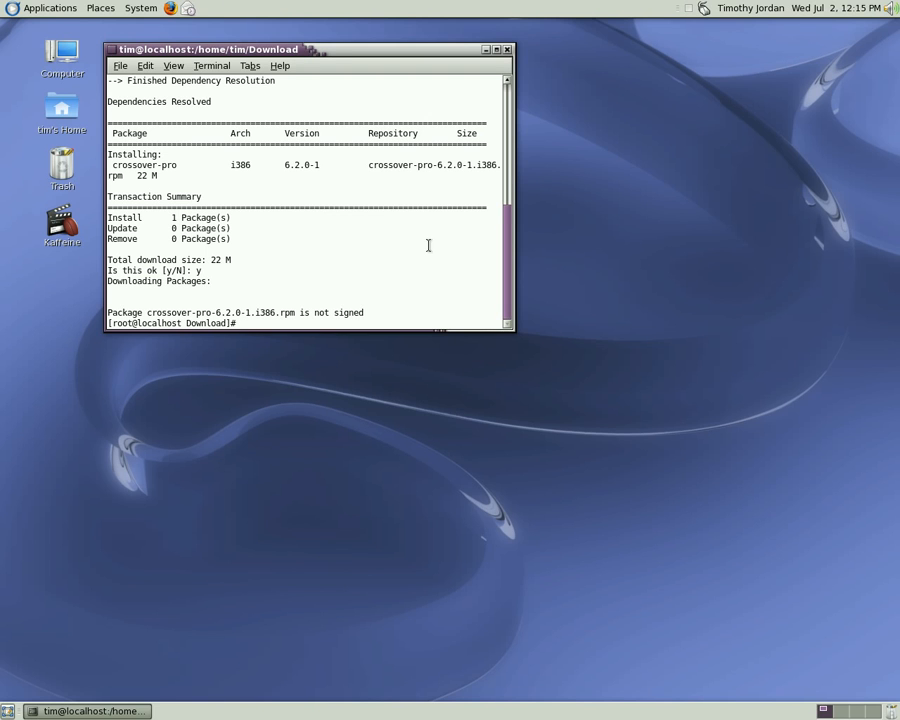
- Install crossover-pro-6.2.0-1.i386.rpm with 'rpm -ivh' to 100%, then exit the root shell
text(rpm -)
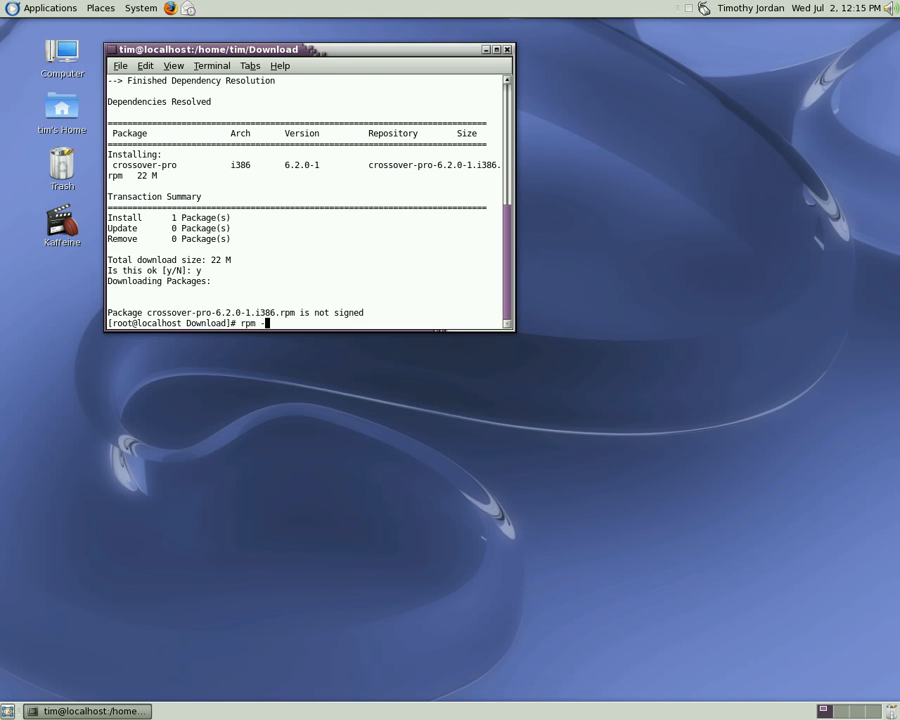
text(ivh)
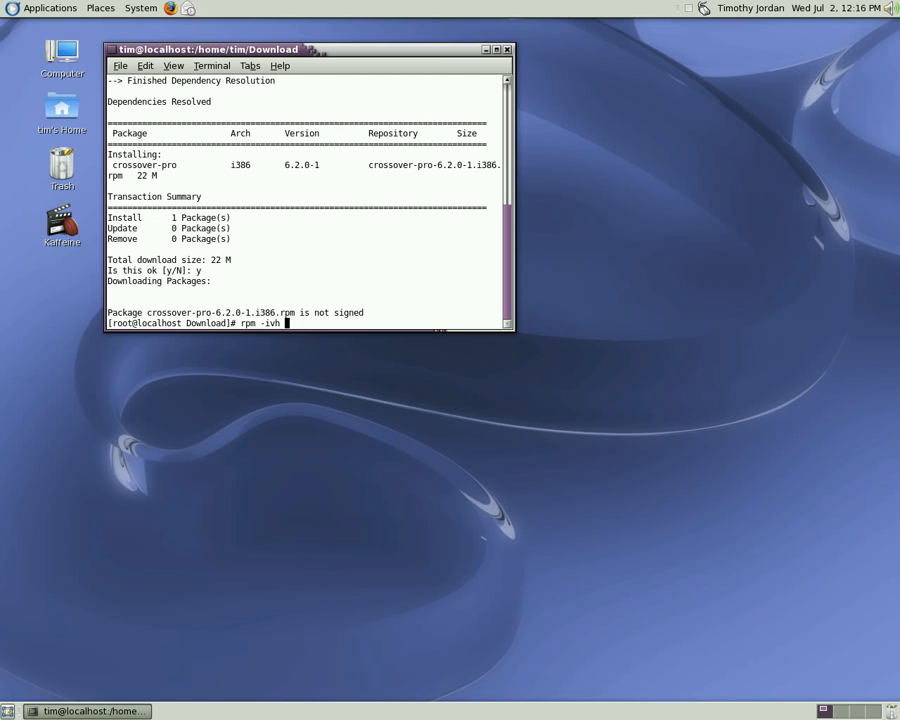
text(crossover-pro-6.2.0-1.i386.rpm)
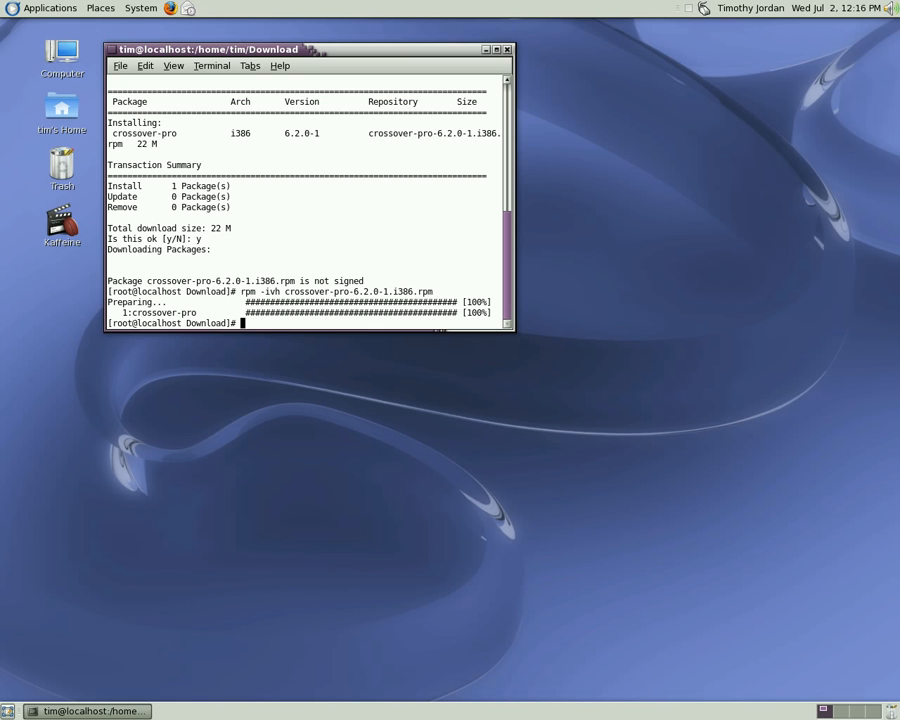
text(exit)
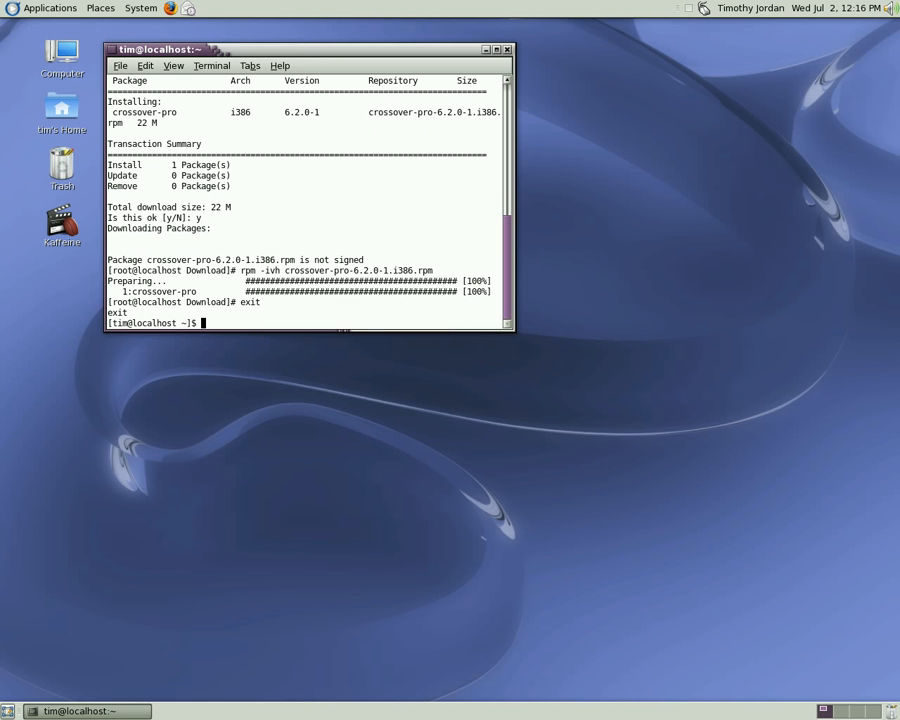
- Close the terminal and start Applications > CrossOver > Install Windows Software
click(507, 49)
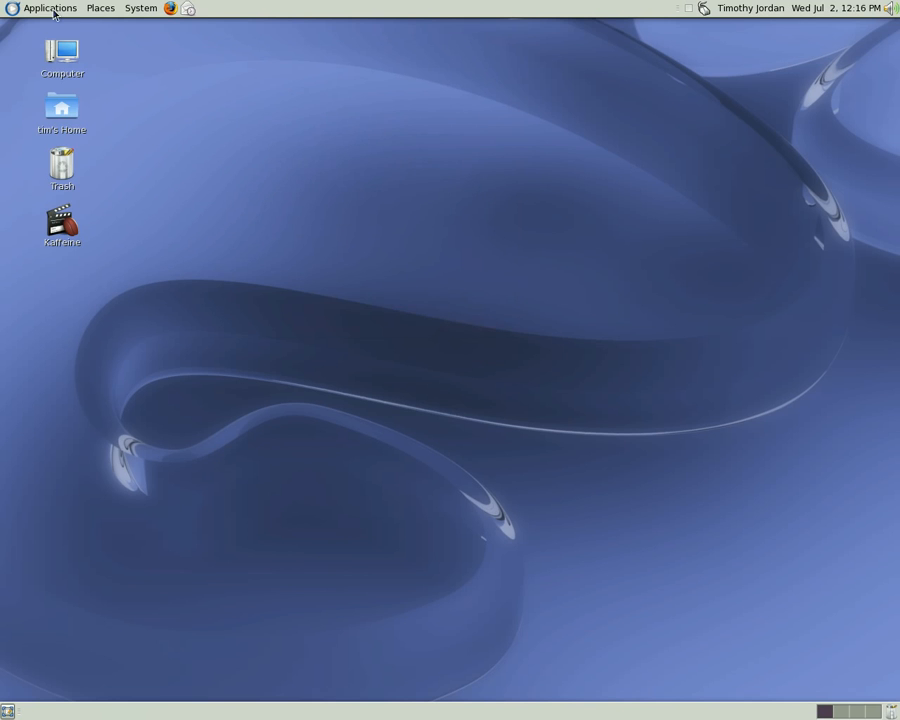
click(49, 8)
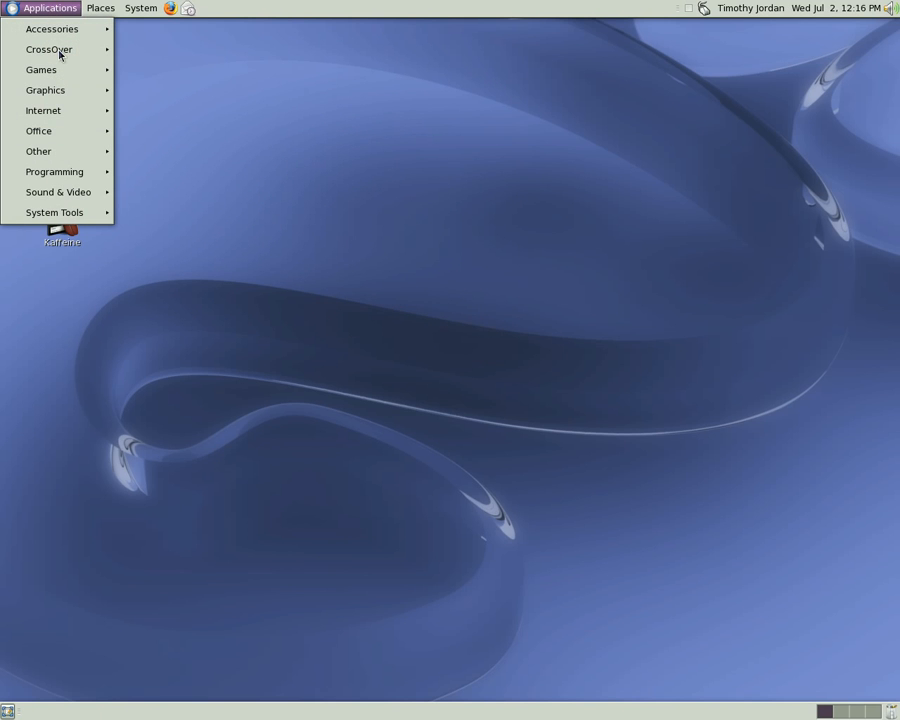
mouse_move(91, 54)
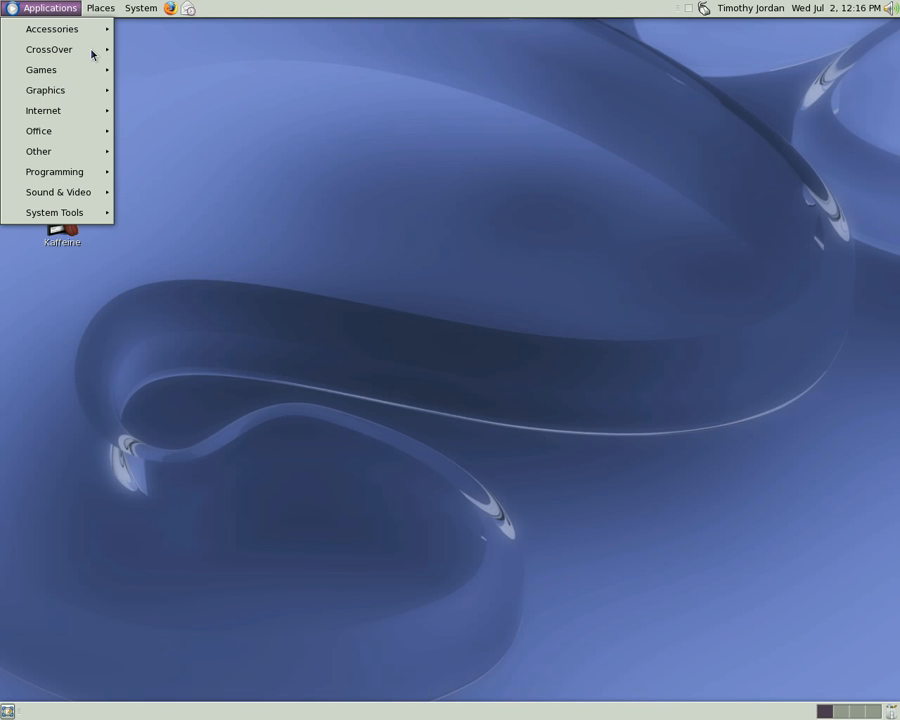
mouse_move(58, 15)
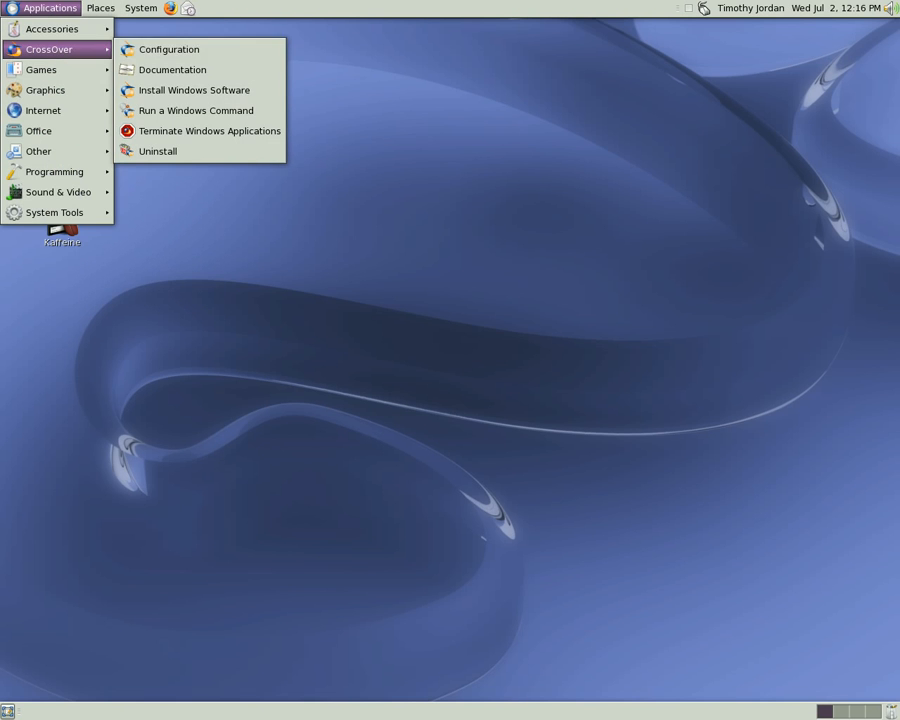
mouse_move(195, 110)
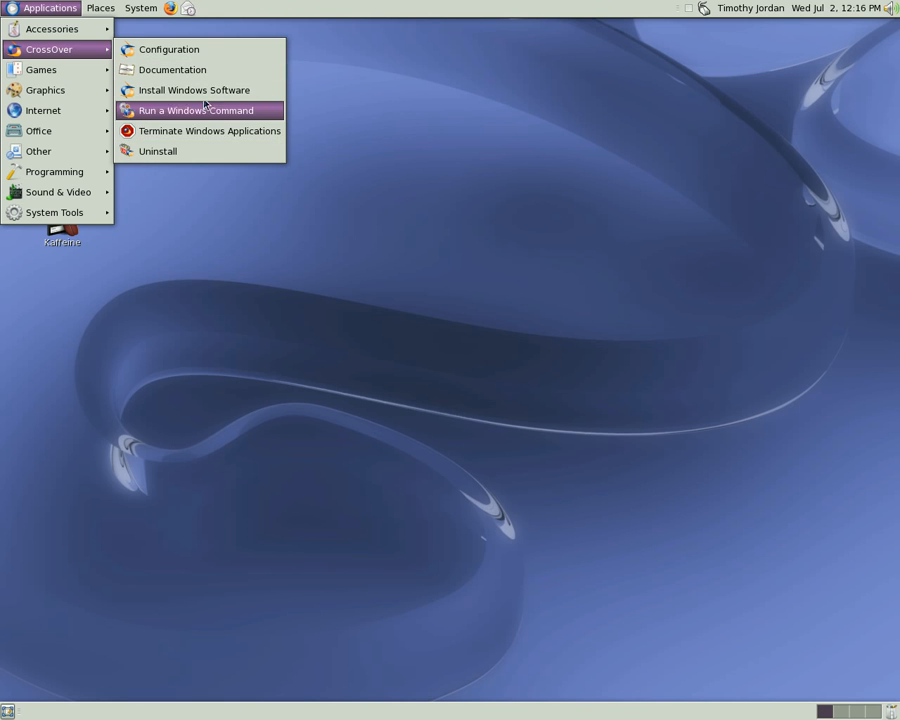
click(222, 110)
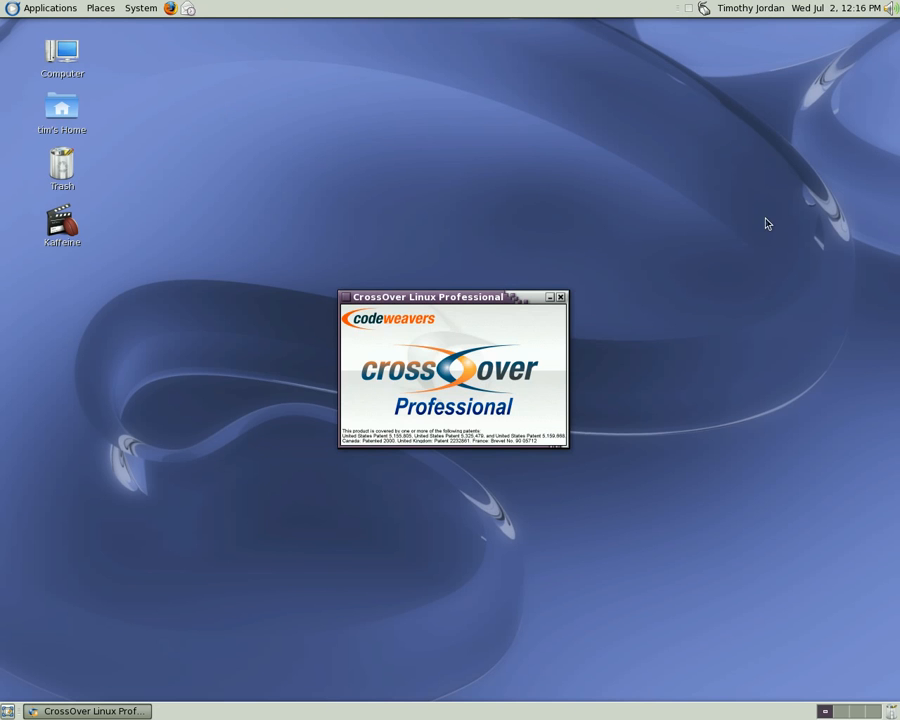
- Scroll to the end of the Install Software list, passing over World of Warcraft, and highlight Steam
click(561, 297)
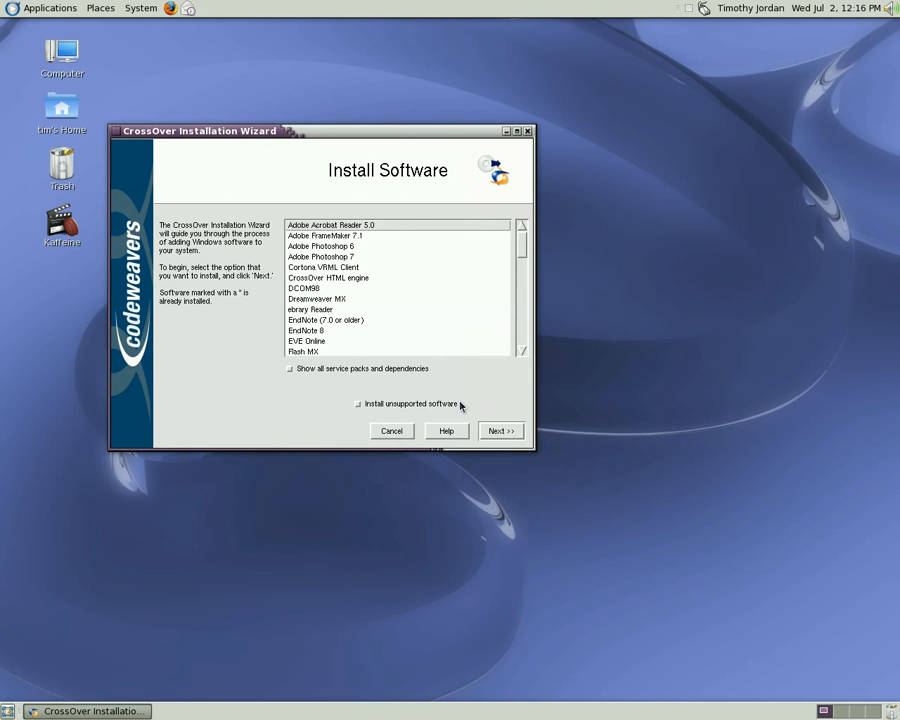
mouse_move(256, 166)
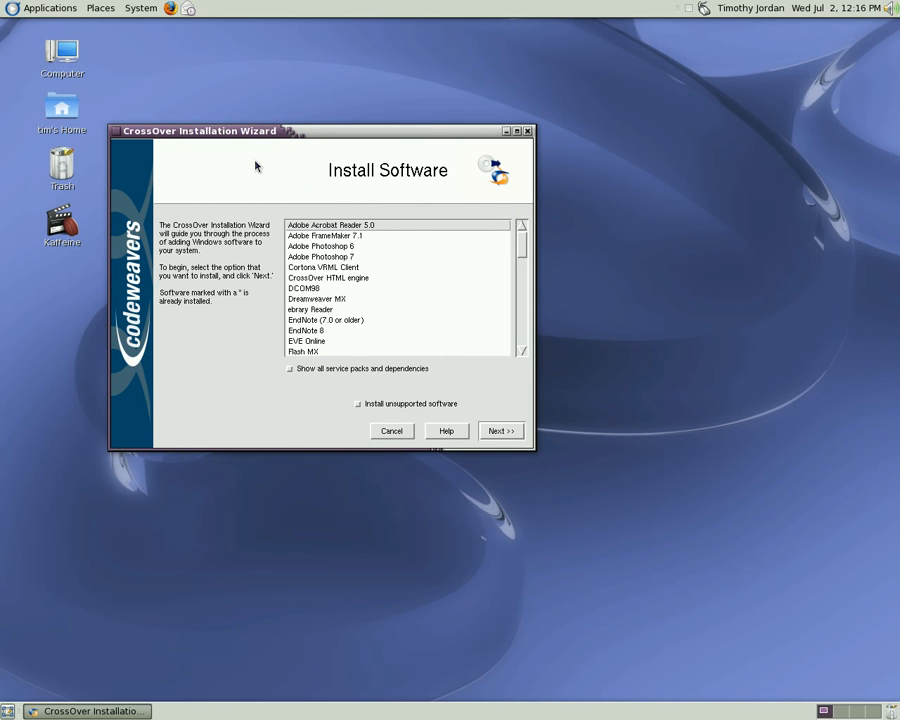
mouse_move(254, 162)
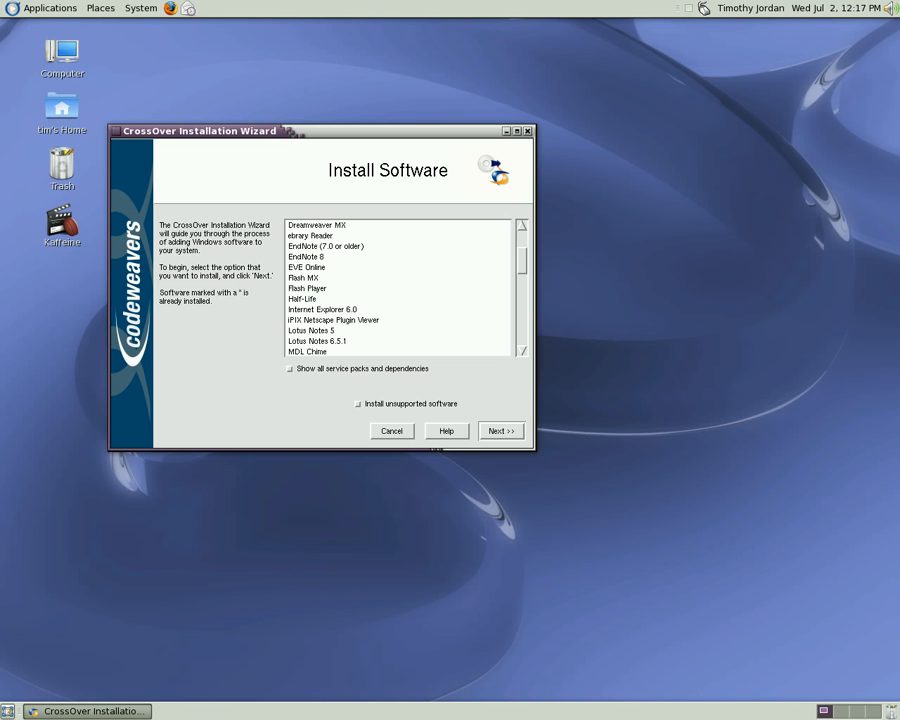
scroll(down, 3)
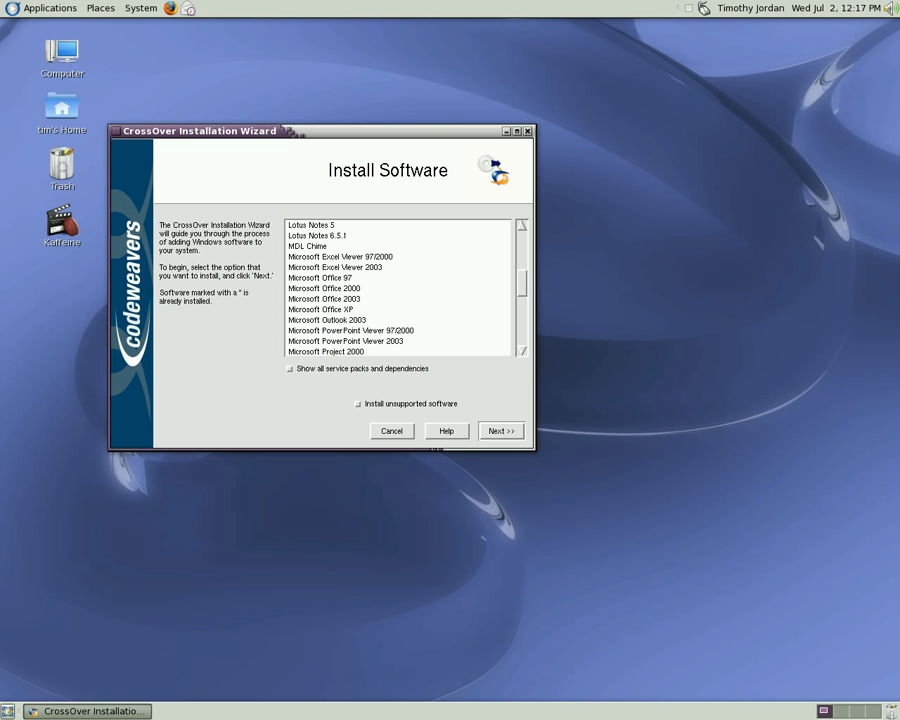
mouse_move(527, 284)
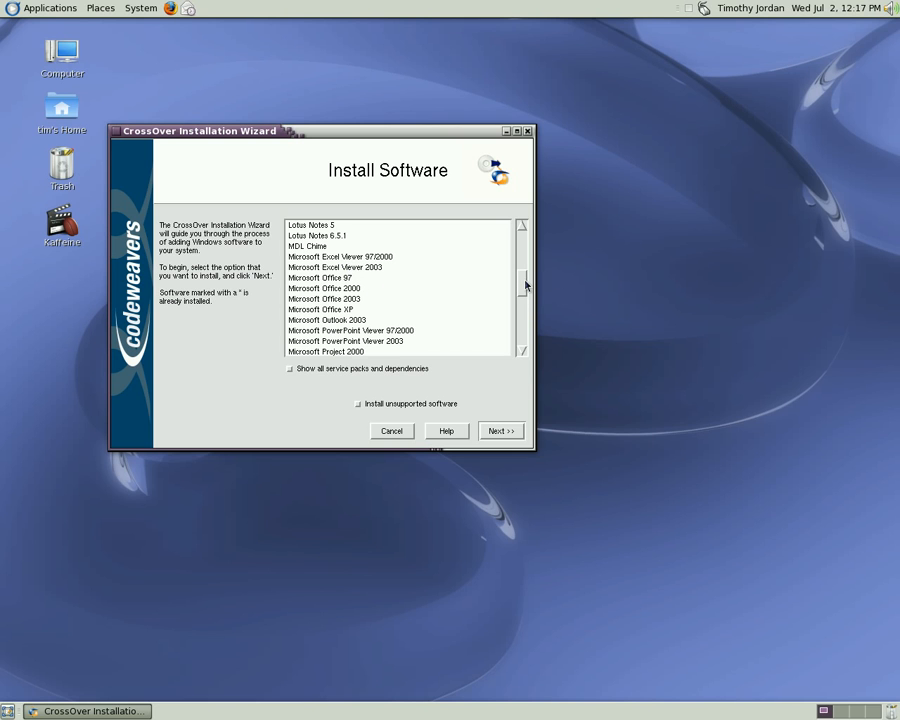
scroll(down, 3)
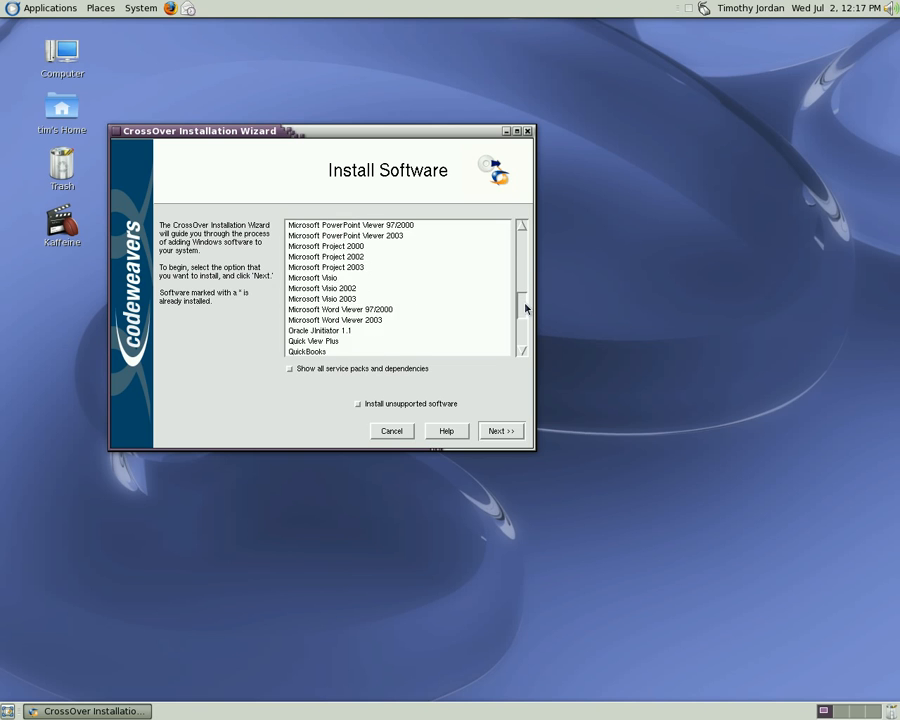
scroll(down, 3)
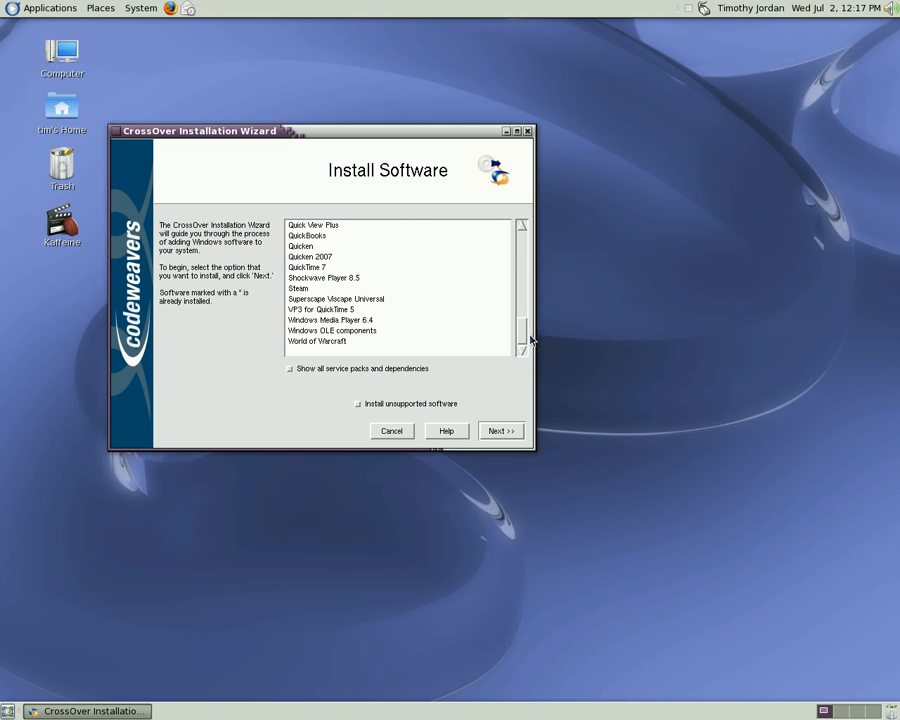
click(317, 341)
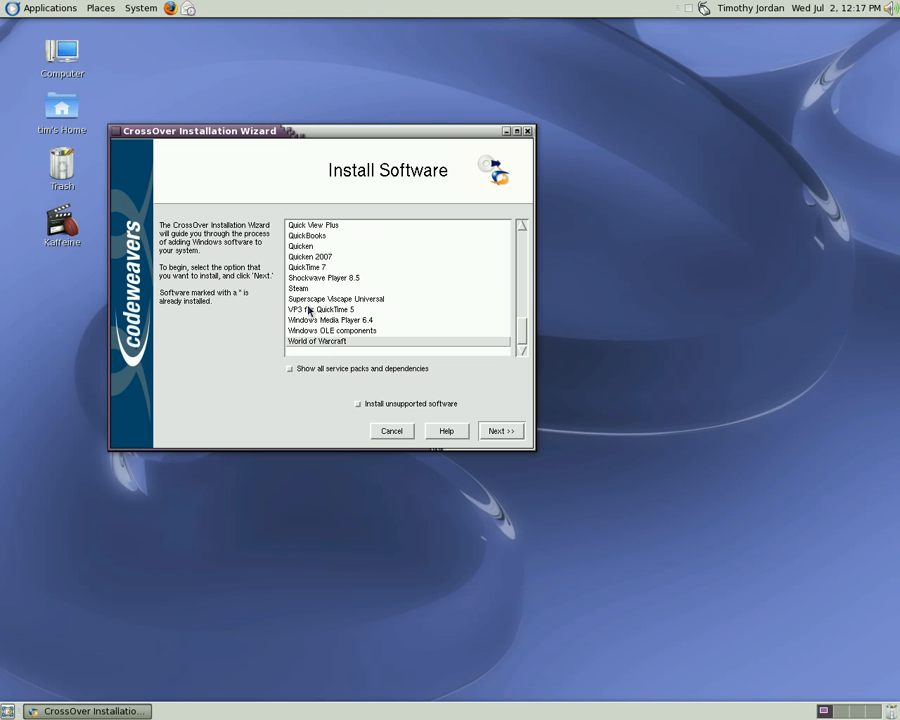
click(299, 288)
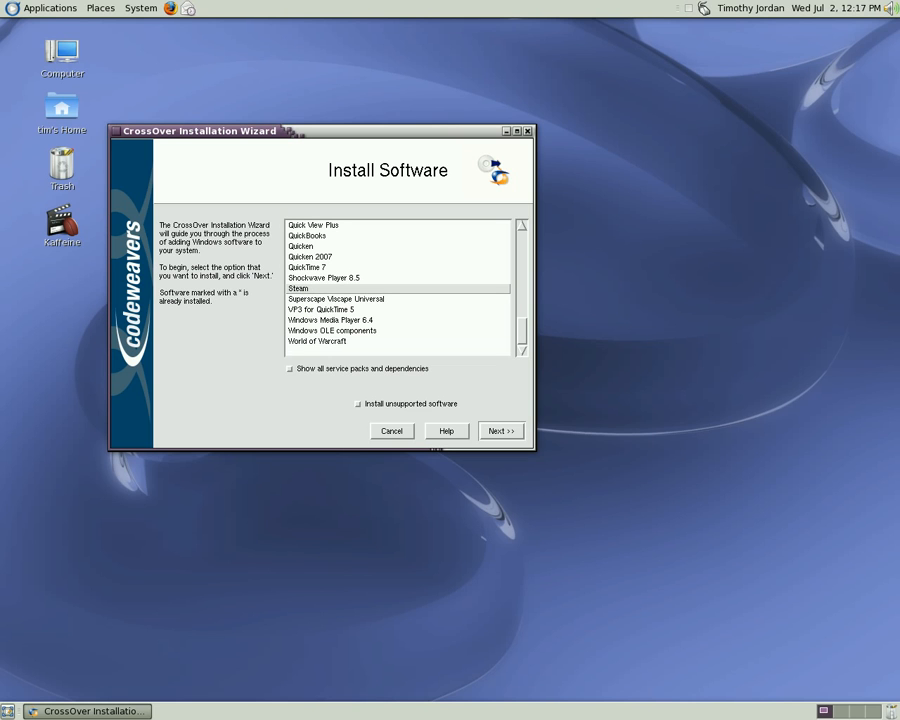
mouse_move(320, 292)
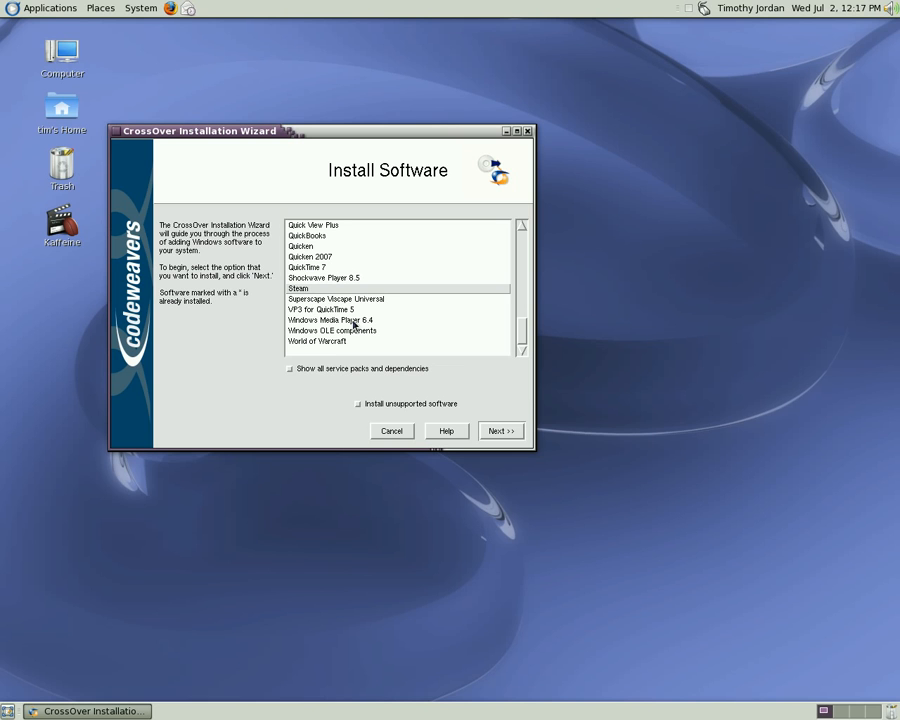
mouse_move(395, 425)
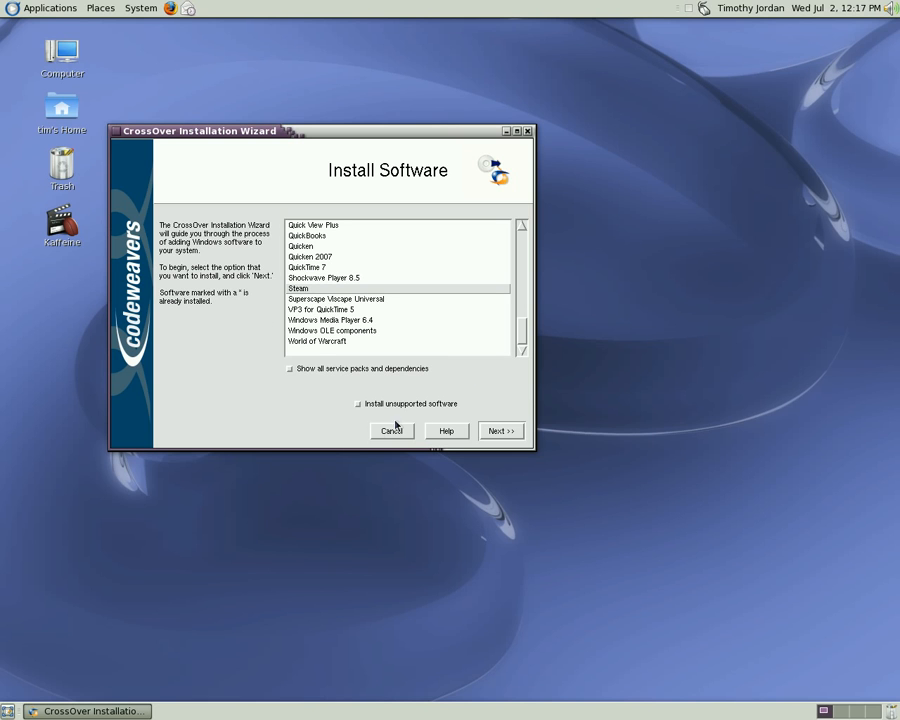